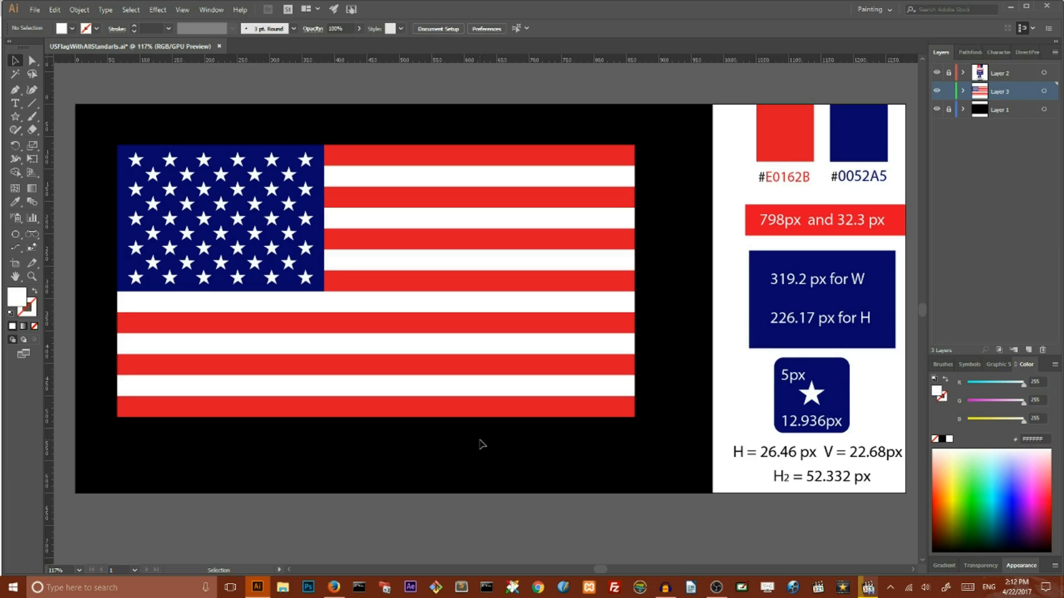
Dismiss the Transform effect dialog unapplied and start a new document to clear the flag.
{"action": "left_click", "coordinate": [157, 8]}
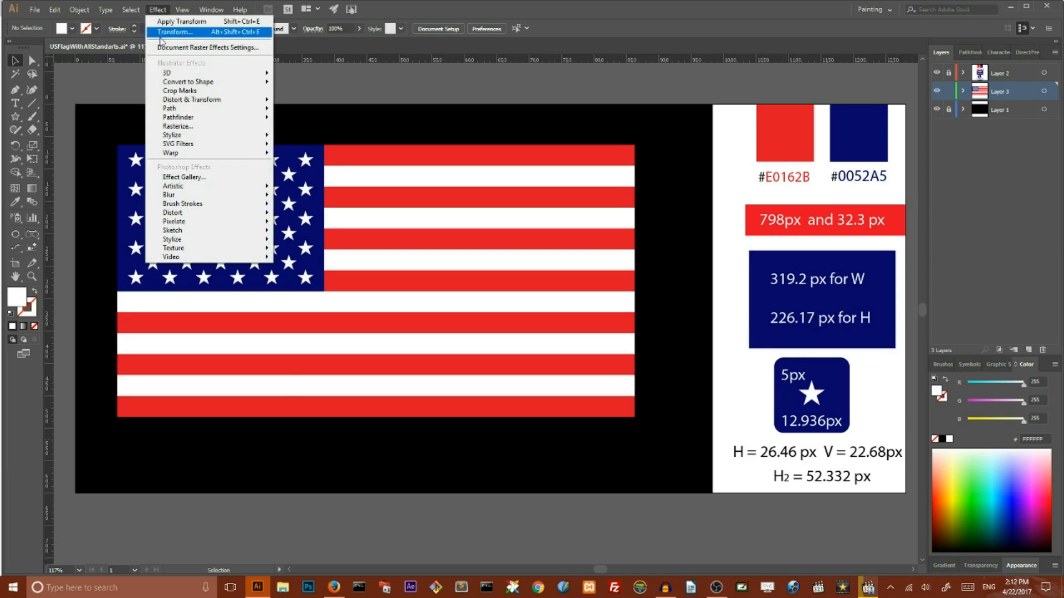
{"action": "left_click", "coordinate": [175, 33]}
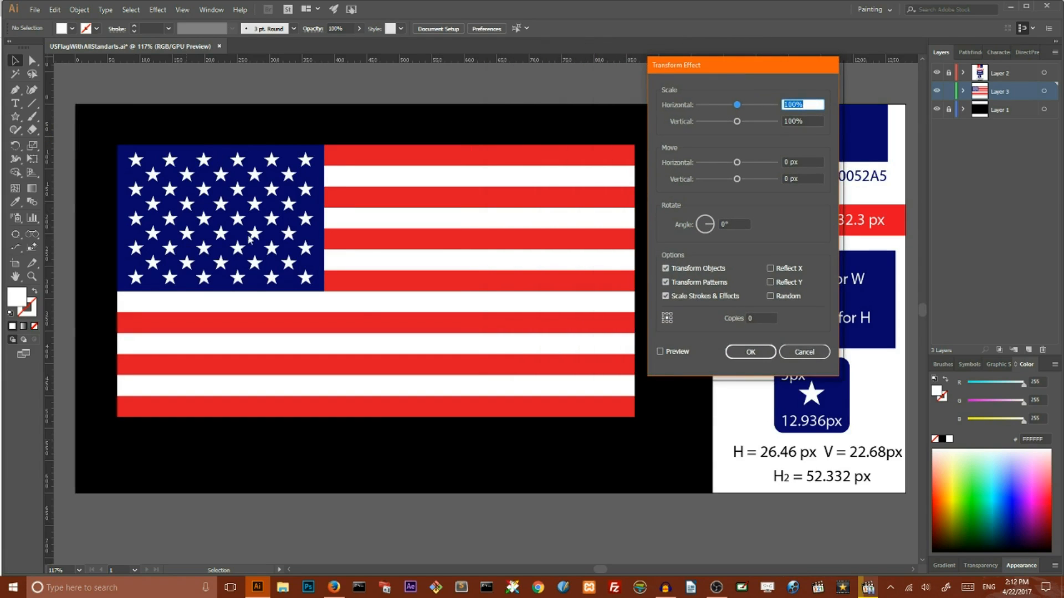
{"action": "left_click", "coordinate": [803, 351]}
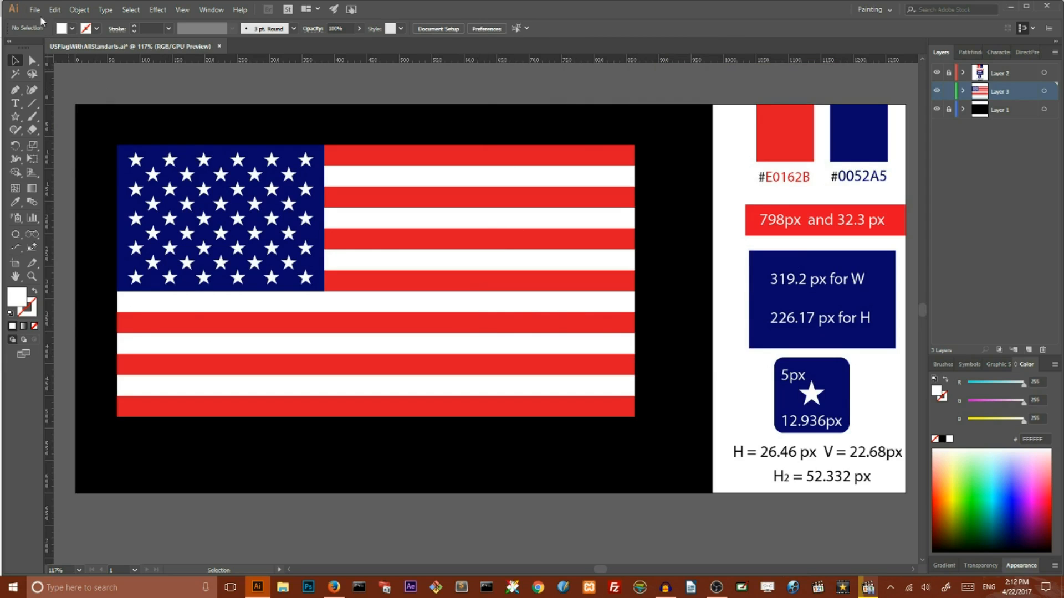
{"action": "left_click", "coordinate": [33, 10]}
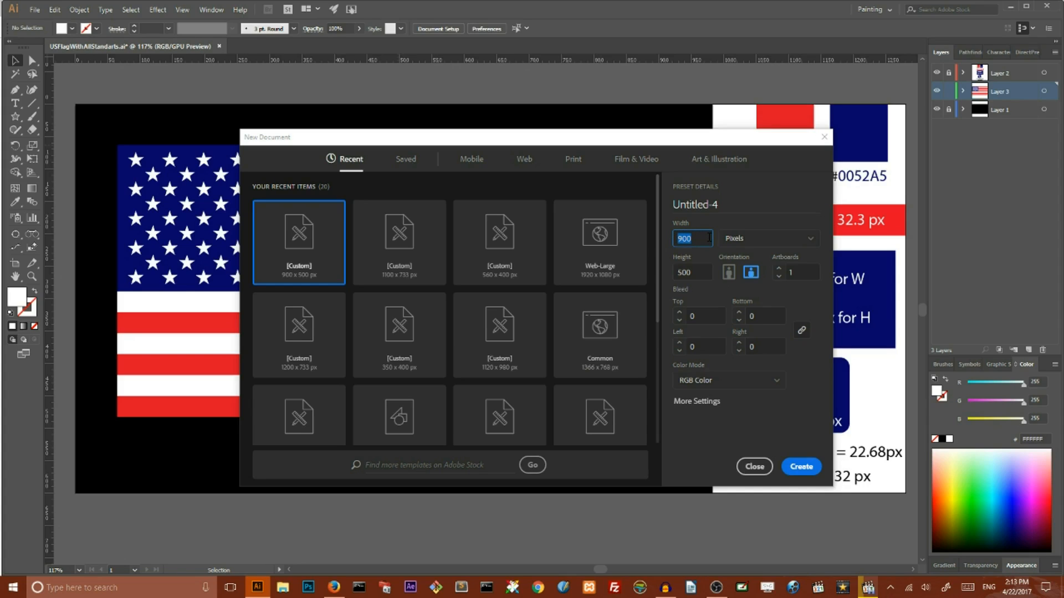
{"action": "mouse_move", "coordinate": [708, 259]}
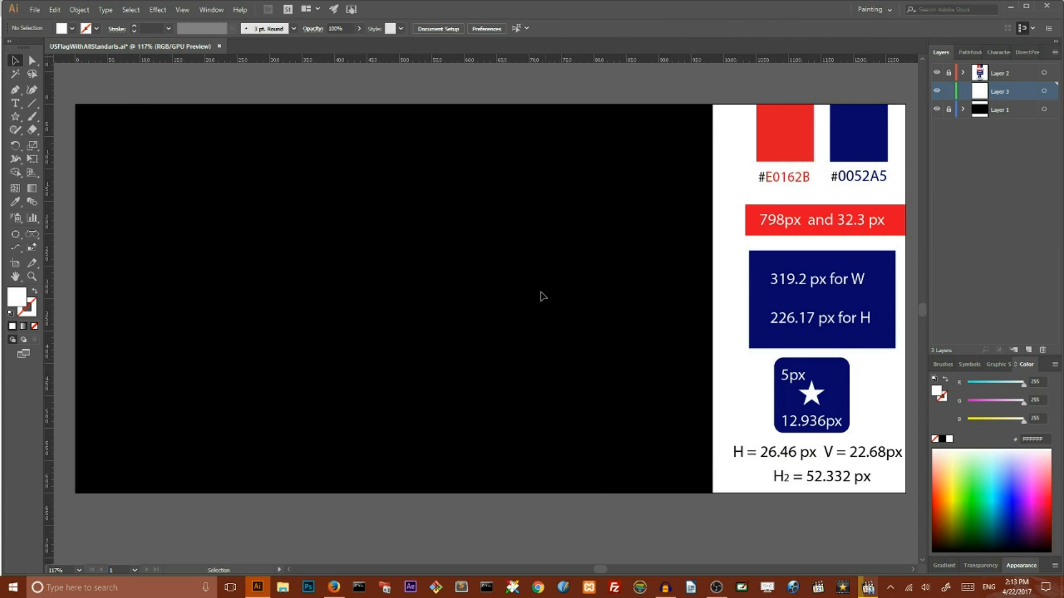
{"action": "mouse_move", "coordinate": [492, 279]}
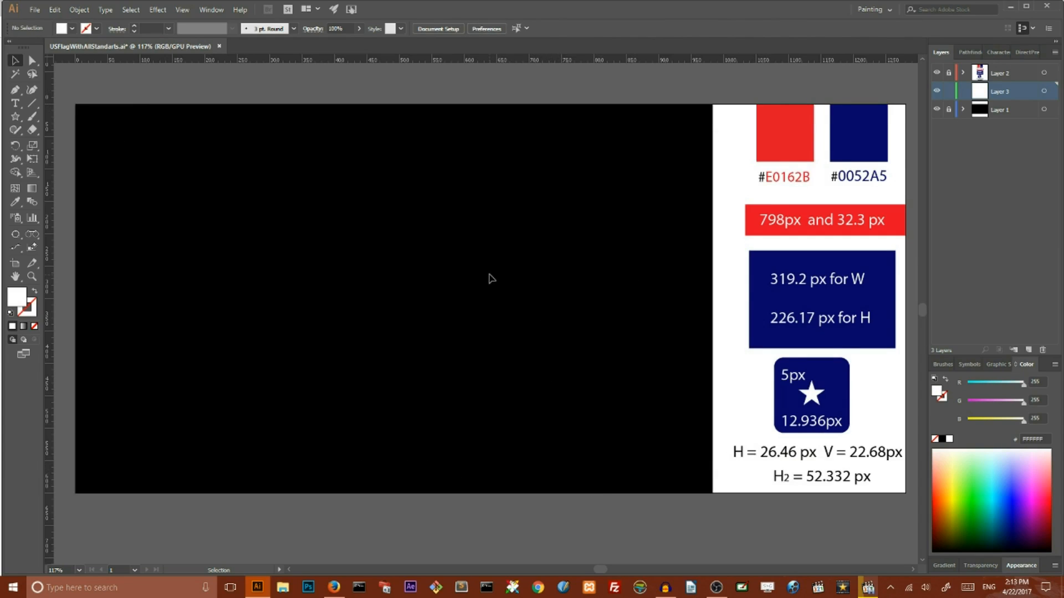
{"action": "mouse_move", "coordinate": [285, 209]}
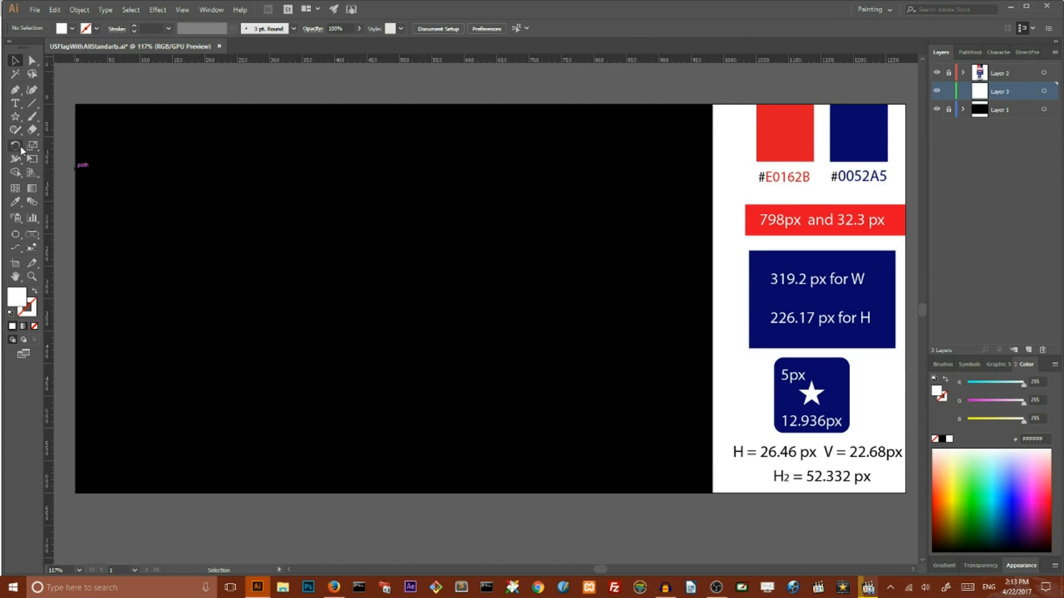
Draw a red 798 by 32.3 px rectangle as the top stripe.
{"action": "left_click", "coordinate": [15, 144]}
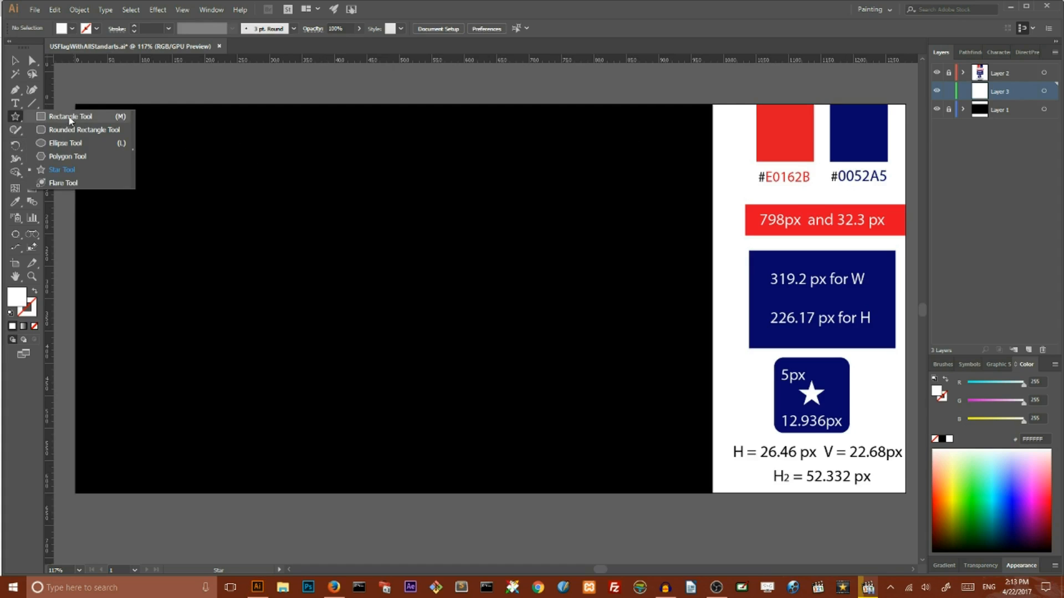
{"action": "left_click", "coordinate": [68, 115]}
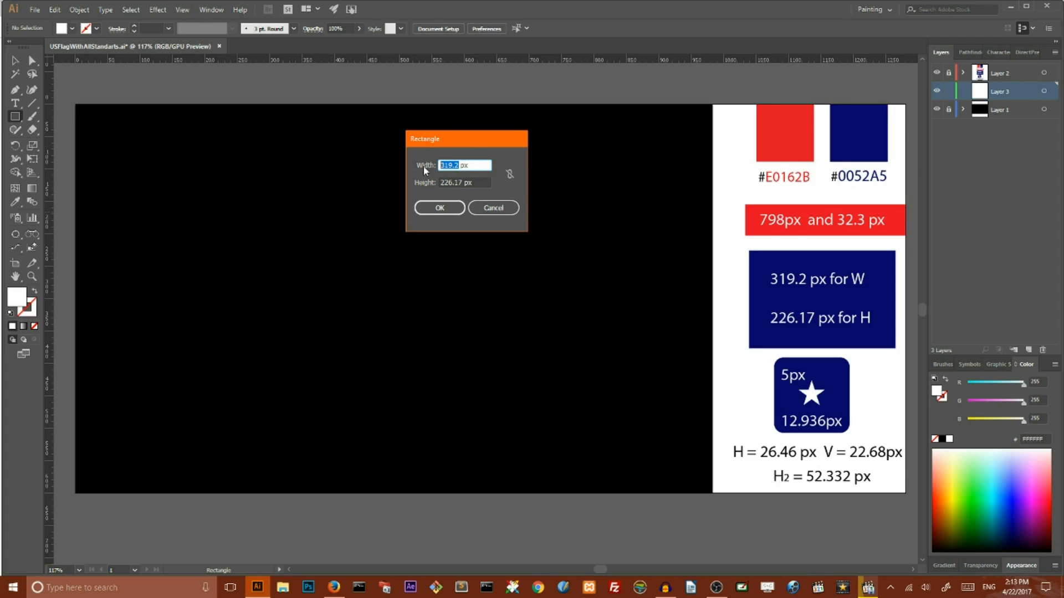
{"action": "type", "text": "798"}
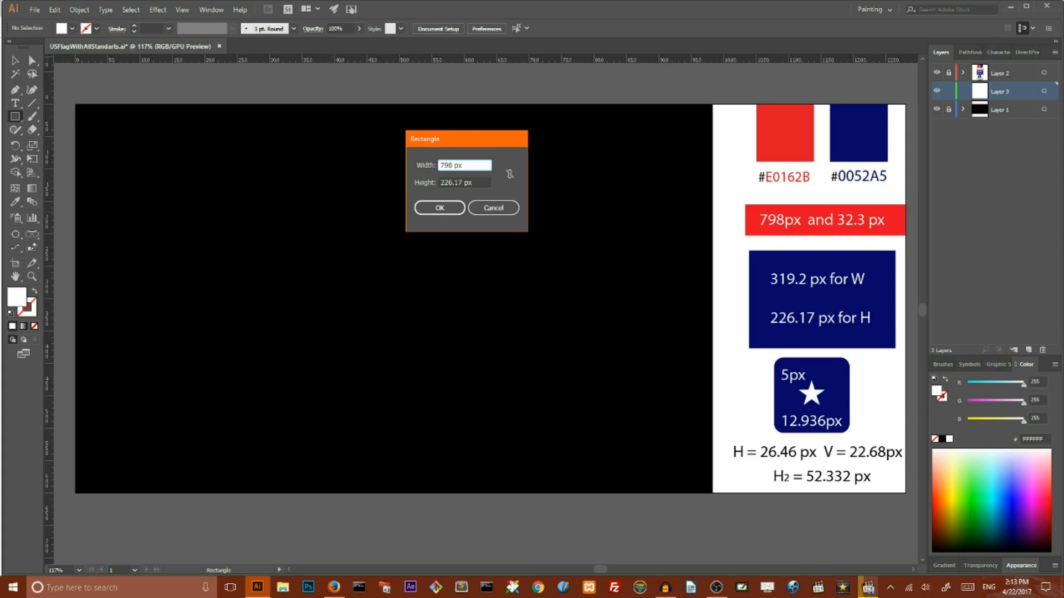
{"action": "left_click", "coordinate": [463, 183]}
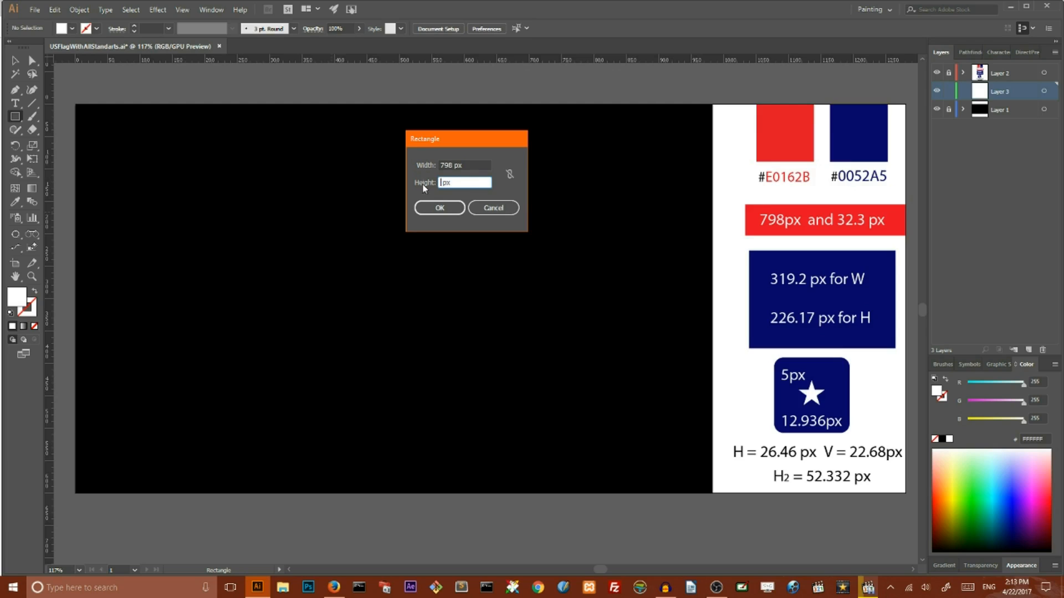
{"action": "type", "text": "32.3"}
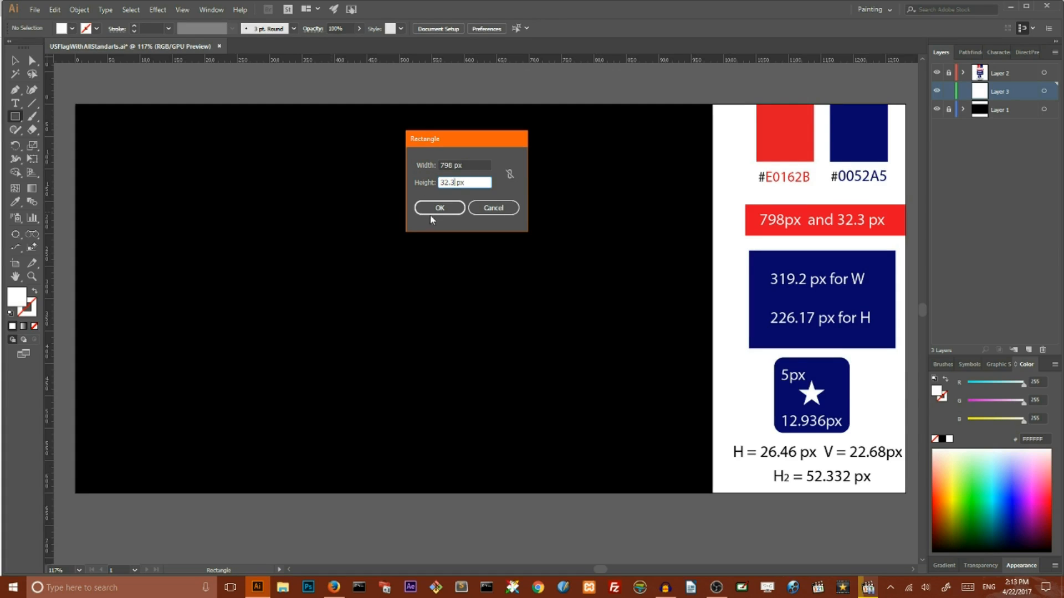
{"action": "left_click", "coordinate": [439, 207]}
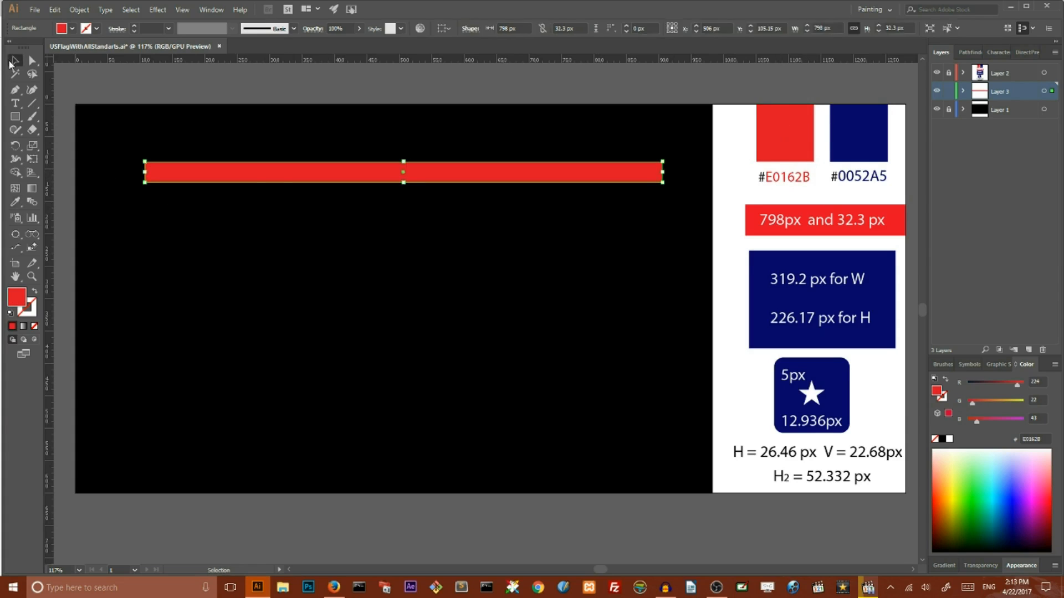
Place the stripe top-left and Transform it into 12 copies moved 32.3 px down.
{"action": "left_click_drag", "start_coordinate": [402, 171], "coordinate": [376, 149]}
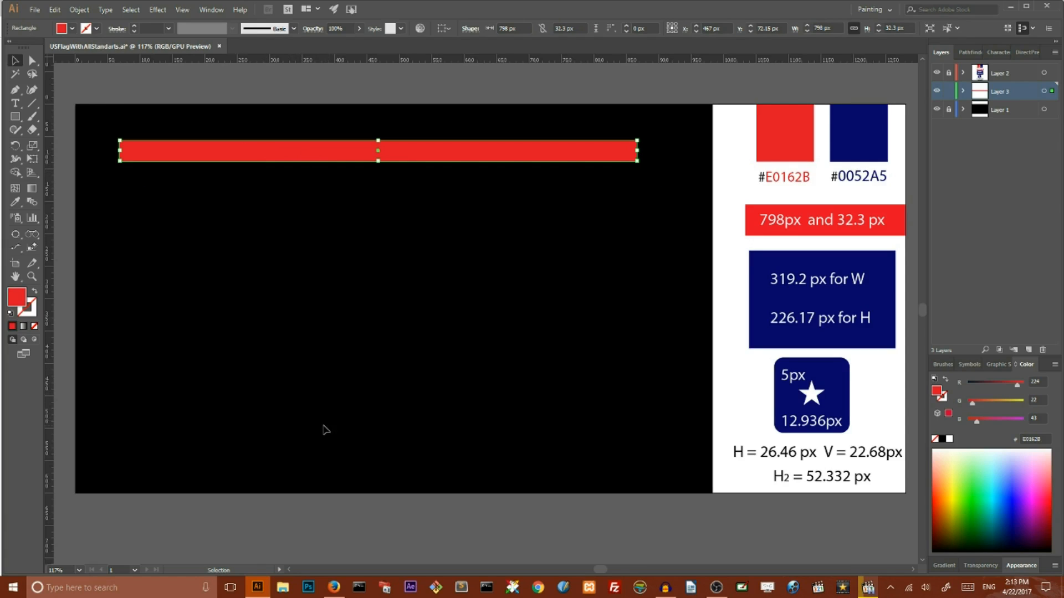
{"action": "left_click", "coordinate": [156, 10]}
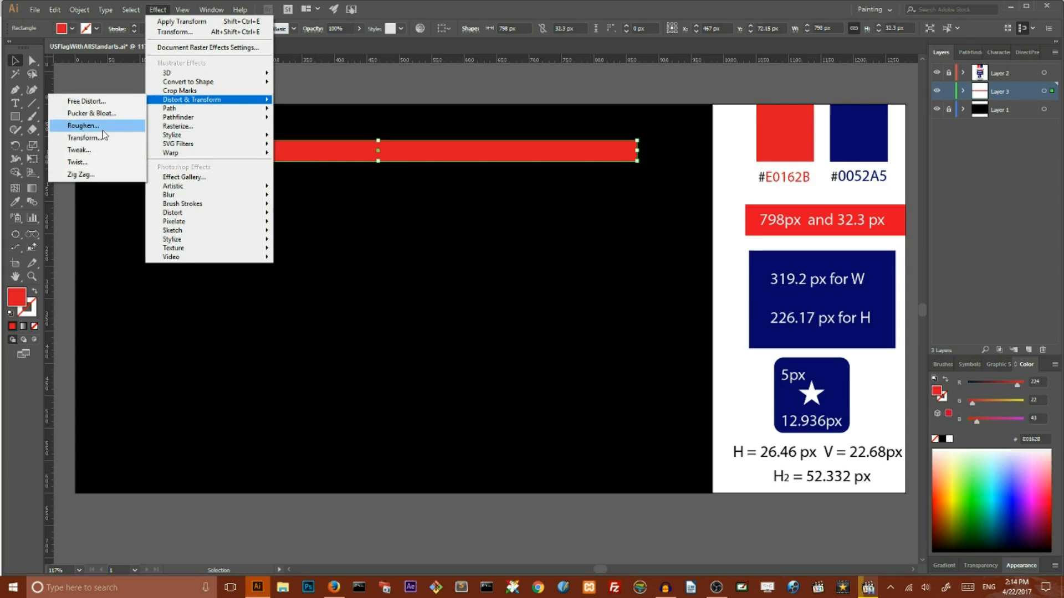
{"action": "left_click", "coordinate": [82, 138]}
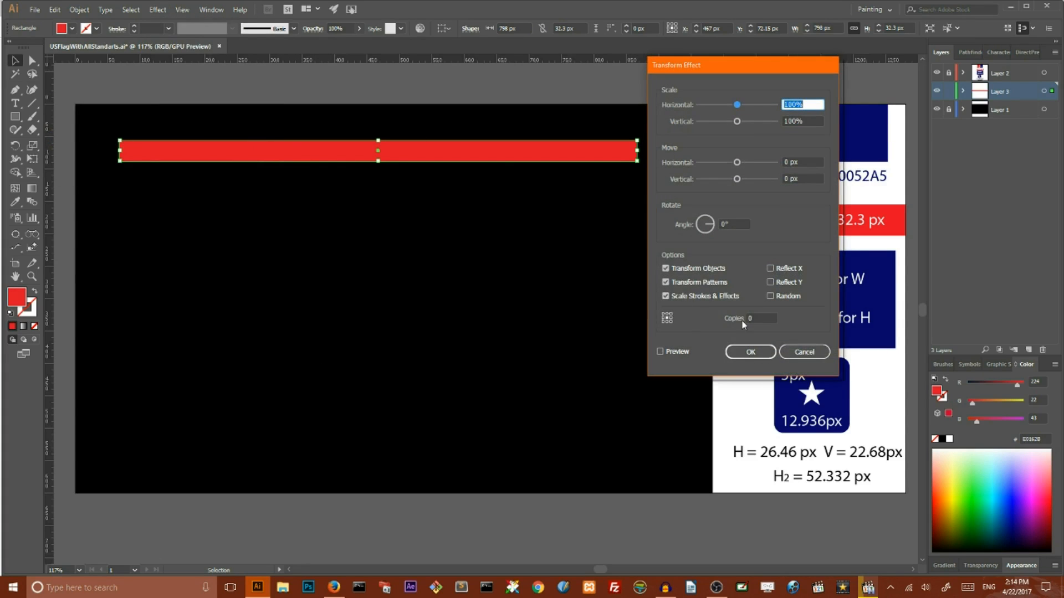
{"action": "left_click", "coordinate": [757, 318]}
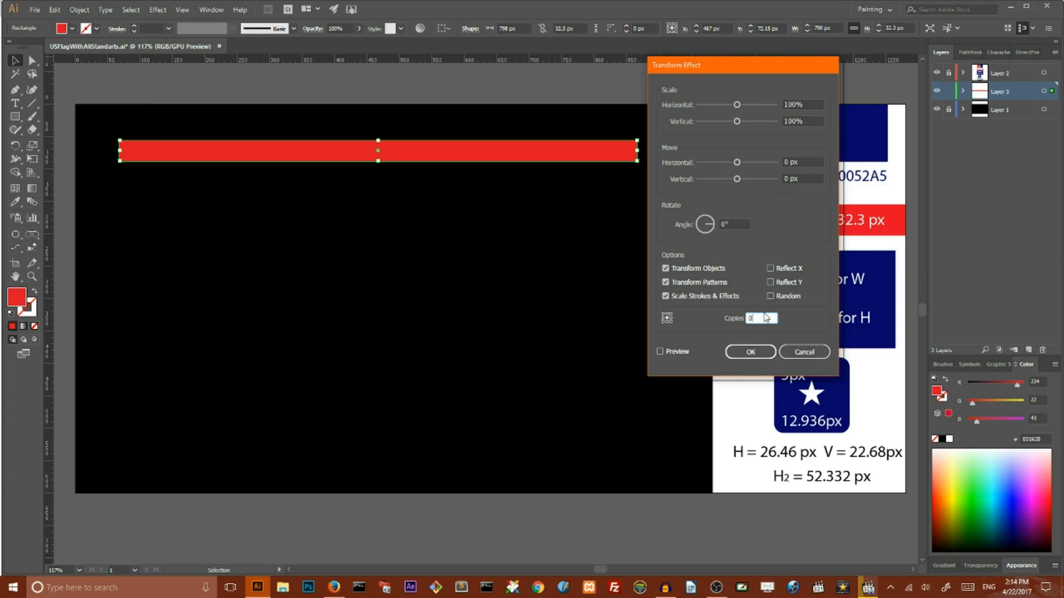
{"action": "type", "text": "12"}
{"action": "left_click", "coordinate": [803, 179]}
{"action": "type", "text": "32.3"}
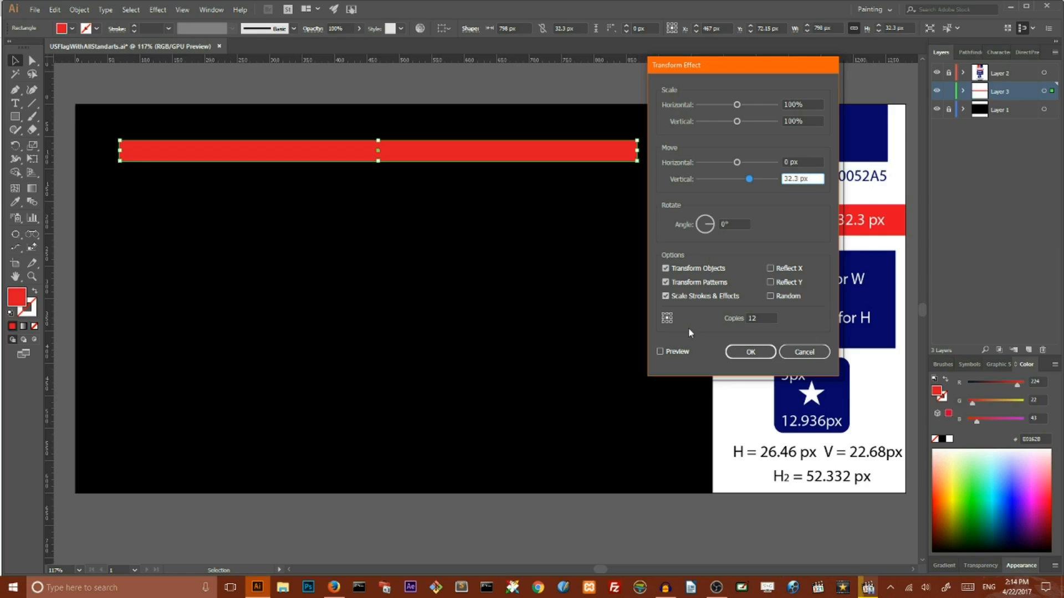
{"action": "left_click", "coordinate": [658, 351]}
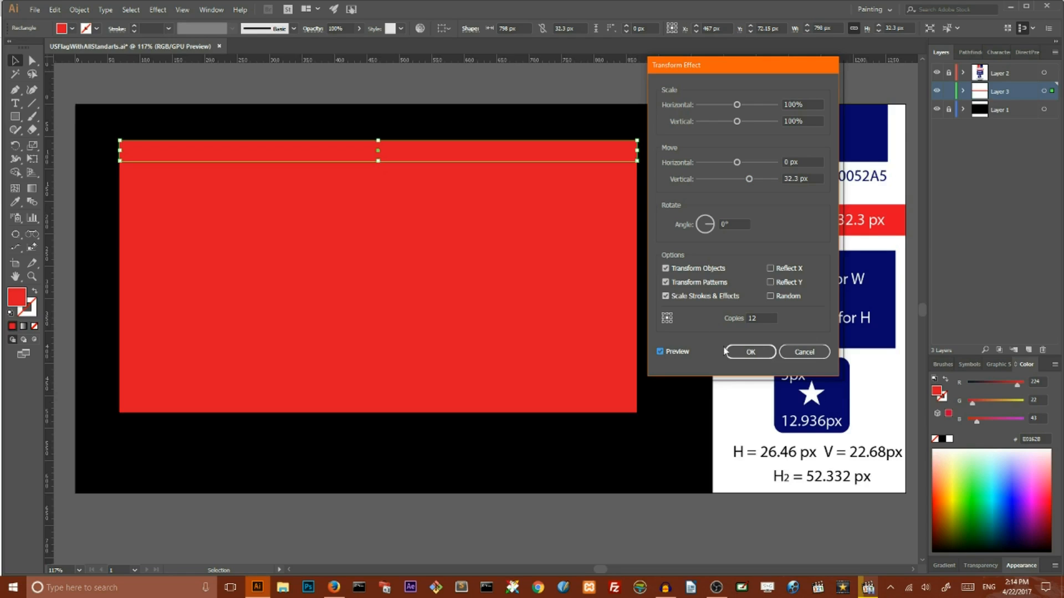
{"action": "left_click", "coordinate": [748, 351]}
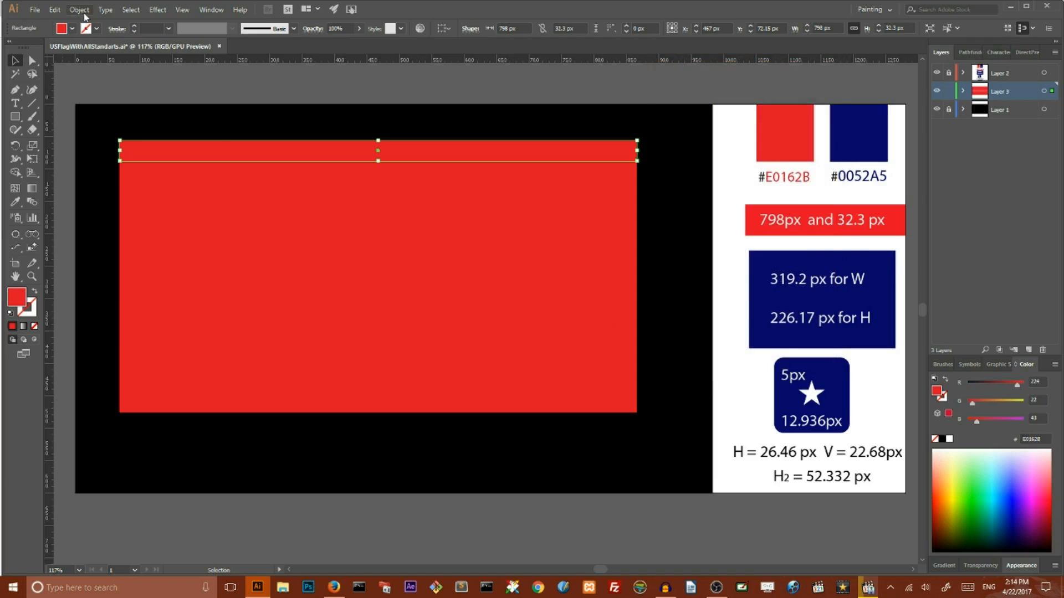
Expand the repeated stripes into separate shapes, ungroup them and drag a copy downward.
{"action": "left_click", "coordinate": [79, 9]}
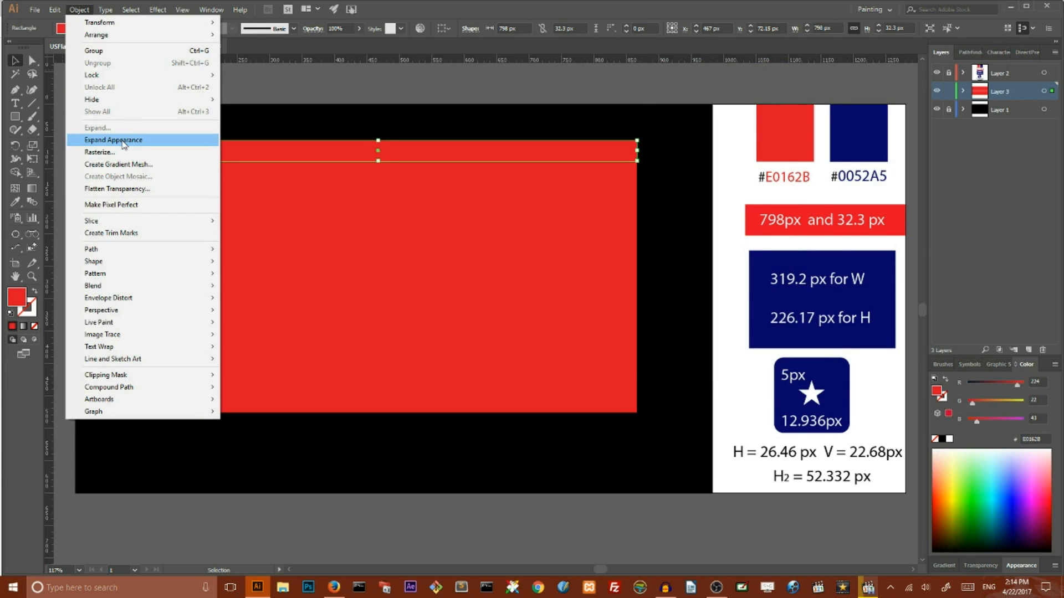
{"action": "left_click", "coordinate": [113, 139]}
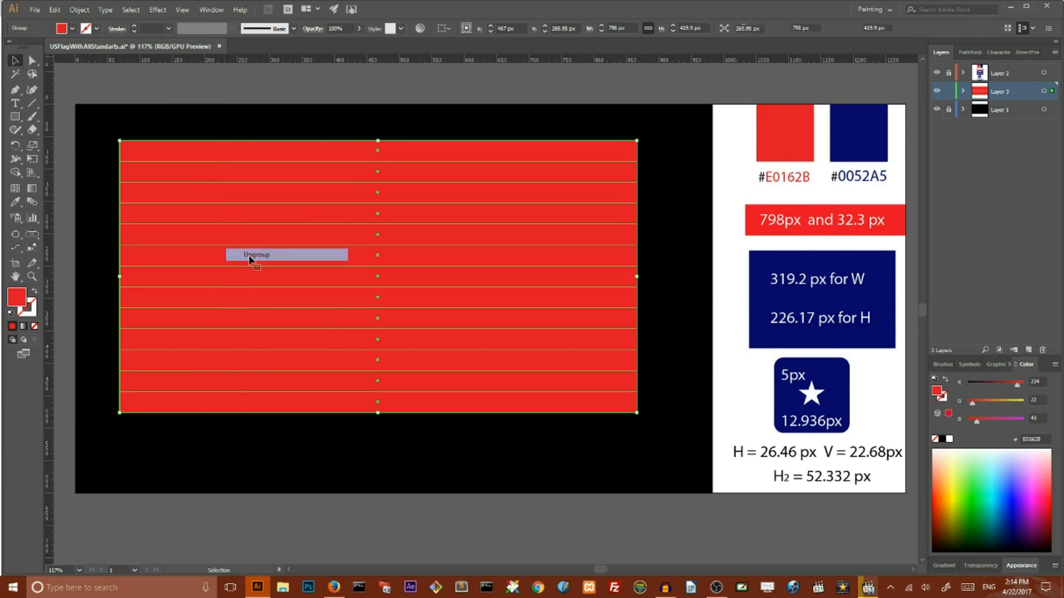
{"action": "left_click", "coordinate": [254, 255]}
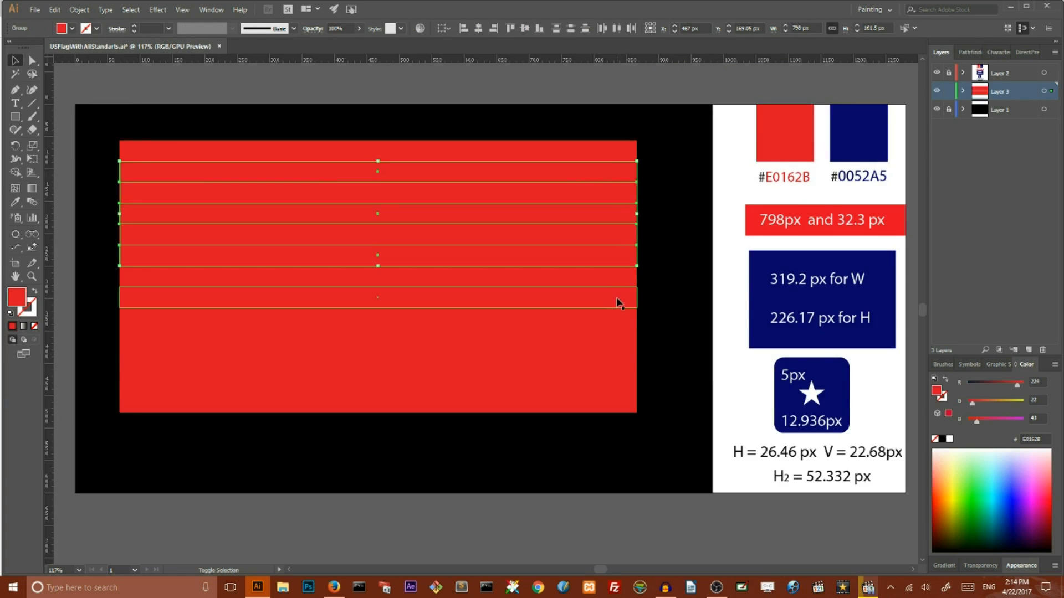
{"action": "left_click_drag", "start_coordinate": [618, 303], "coordinate": [617, 391]}
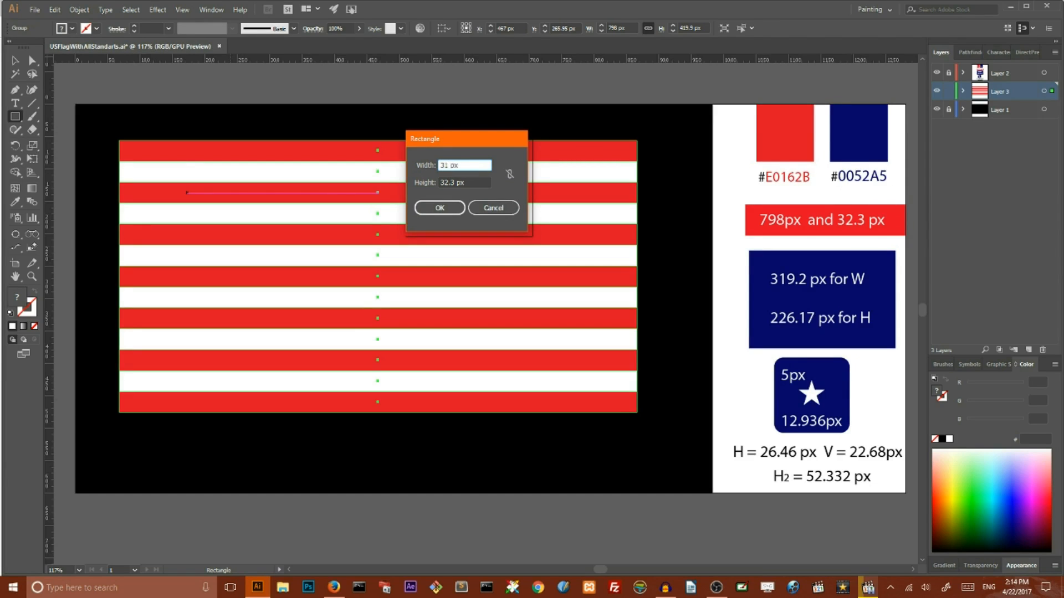
Create the blue canton rectangle at 319.2 by 226.17 px.
{"action": "type", "text": "319.2 px"}
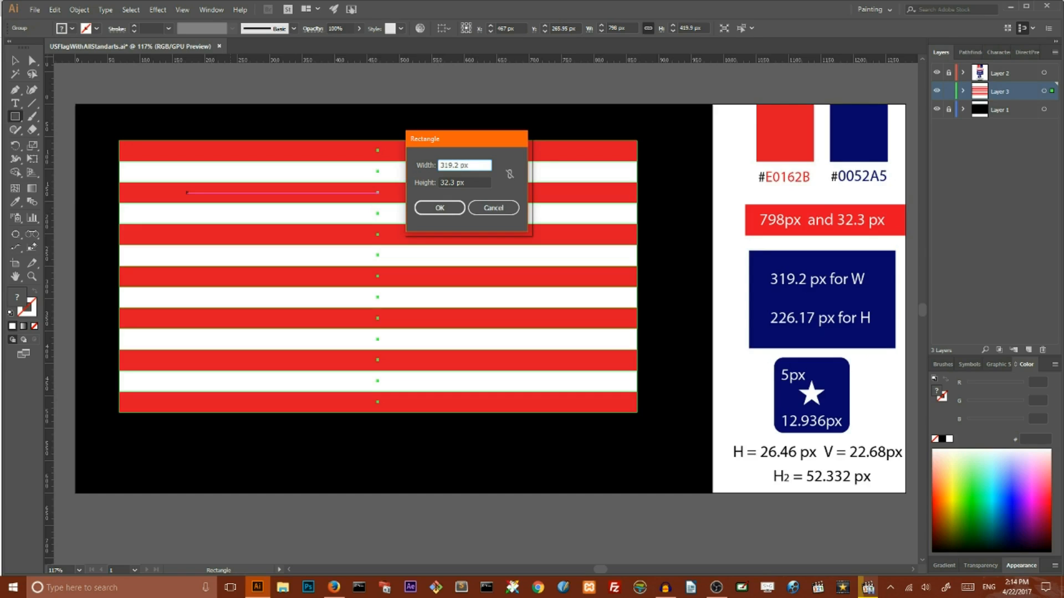
{"action": "left_click", "coordinate": [464, 182]}
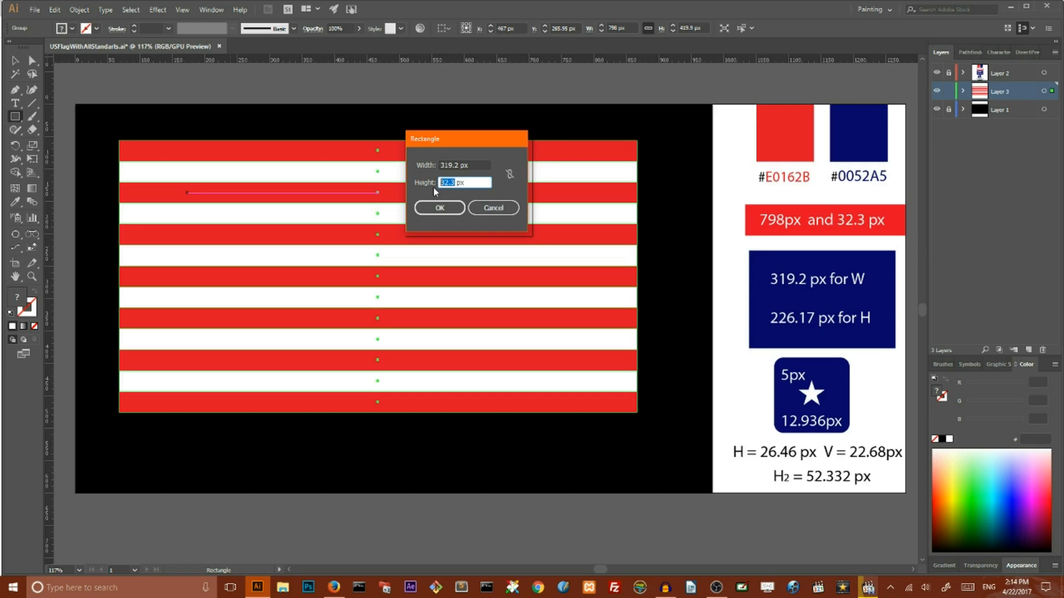
{"action": "type", "text": "26"}
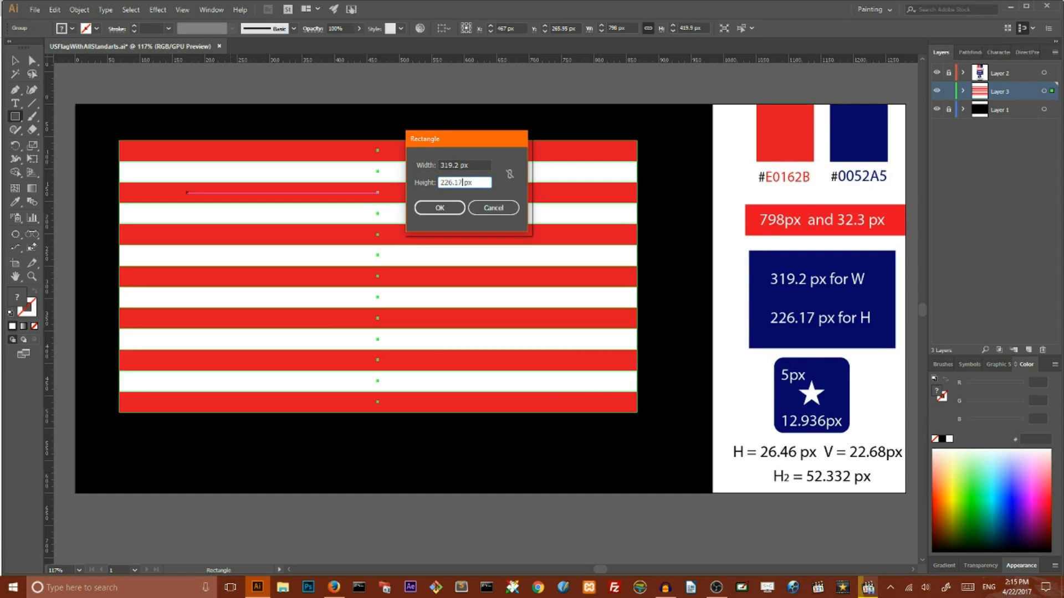
{"action": "left_click", "coordinate": [440, 208]}
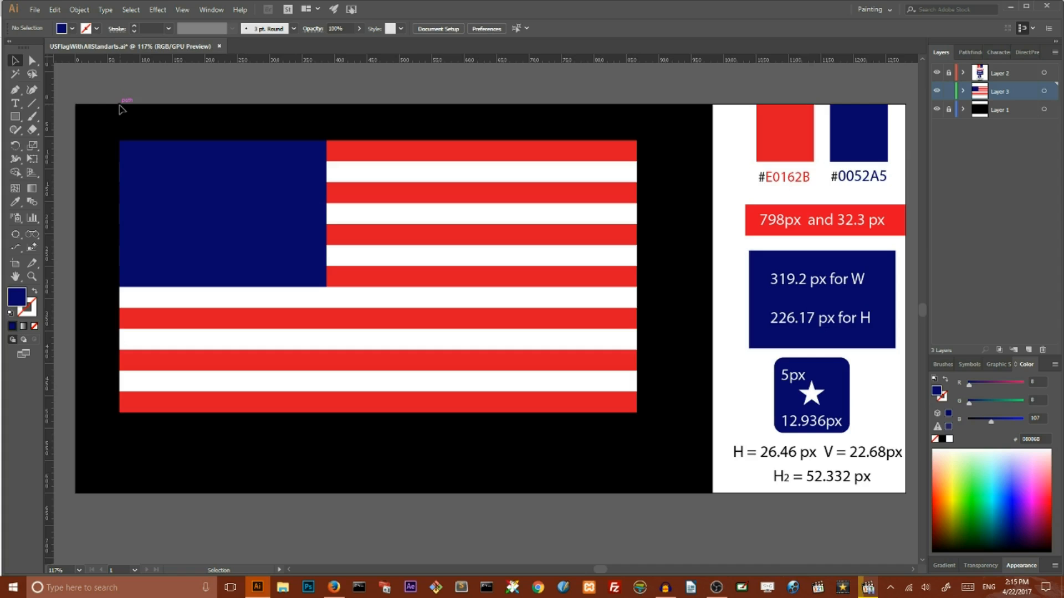
Draw a five-point star with Radius 1 of 5 px and Radius 2 of 12.936 px.
{"action": "left_click", "coordinate": [14, 117]}
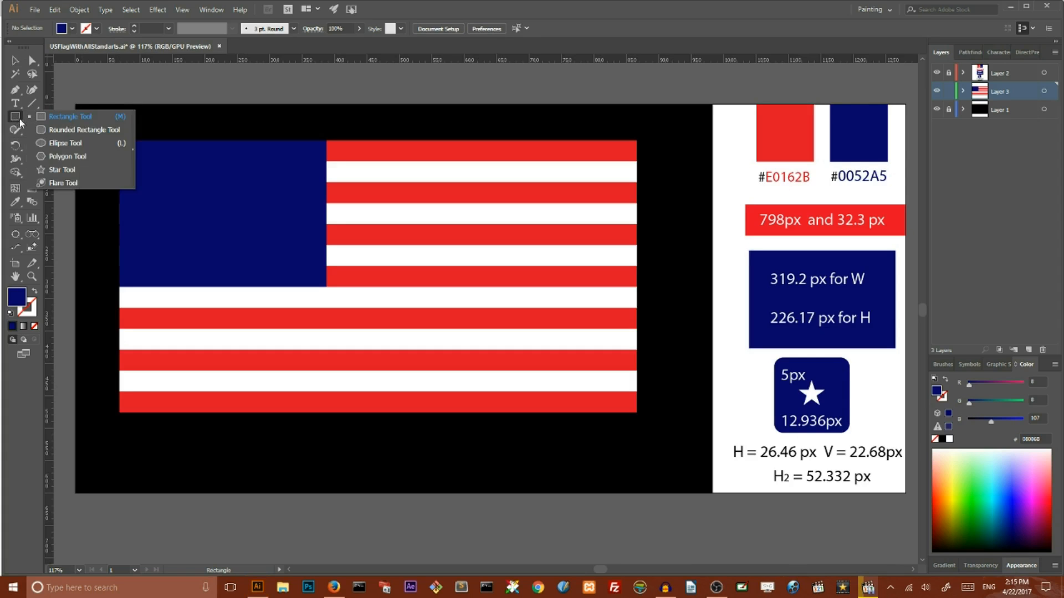
{"action": "left_click", "coordinate": [61, 169]}
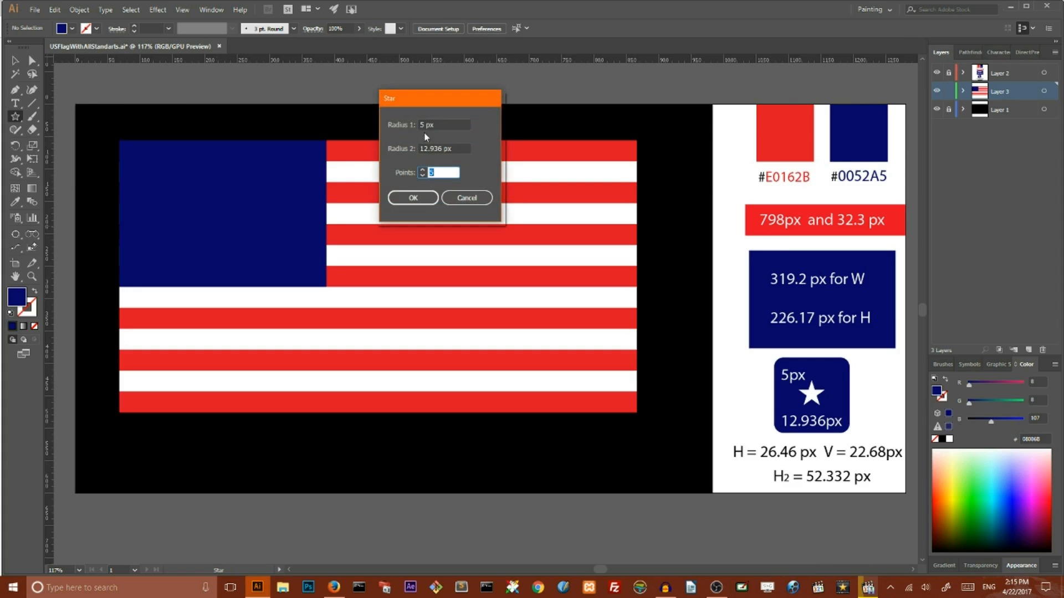
{"action": "left_click_drag", "start_coordinate": [440, 98], "coordinate": [358, 93]}
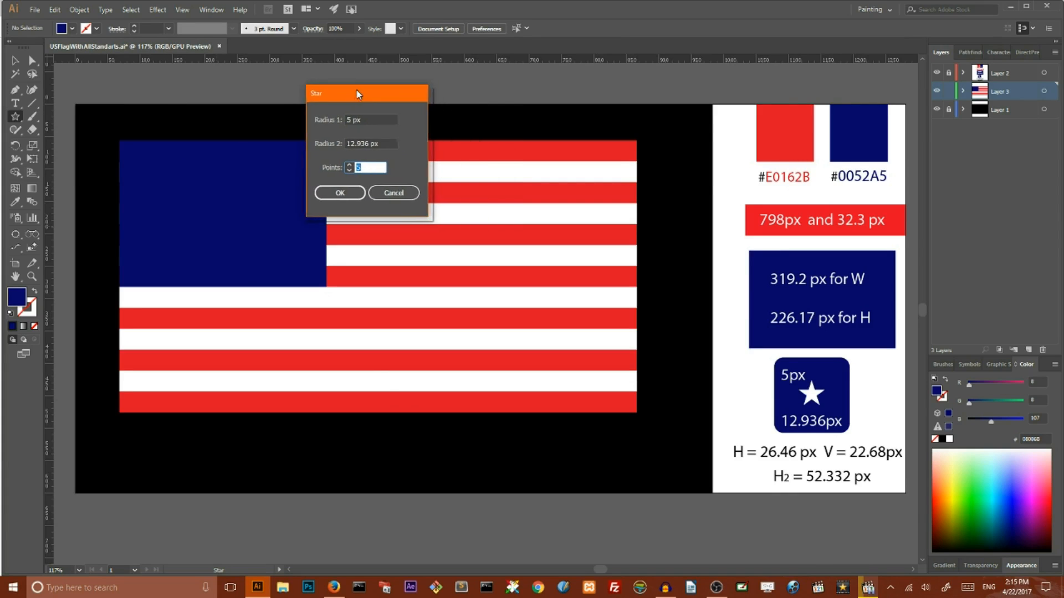
{"action": "left_click_drag", "start_coordinate": [358, 93], "coordinate": [325, 93]}
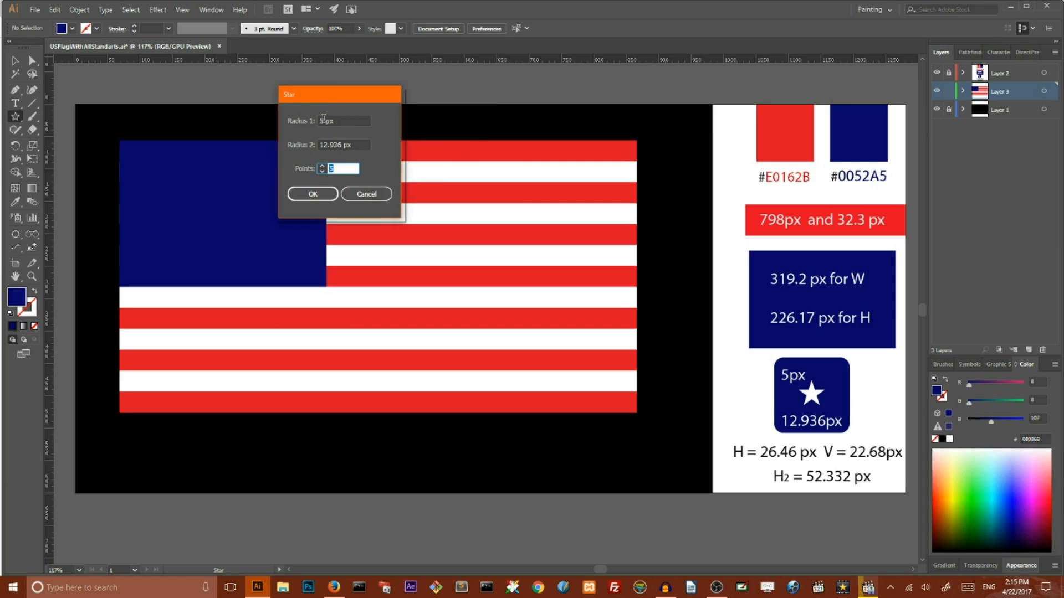
{"action": "left_click", "coordinate": [343, 120]}
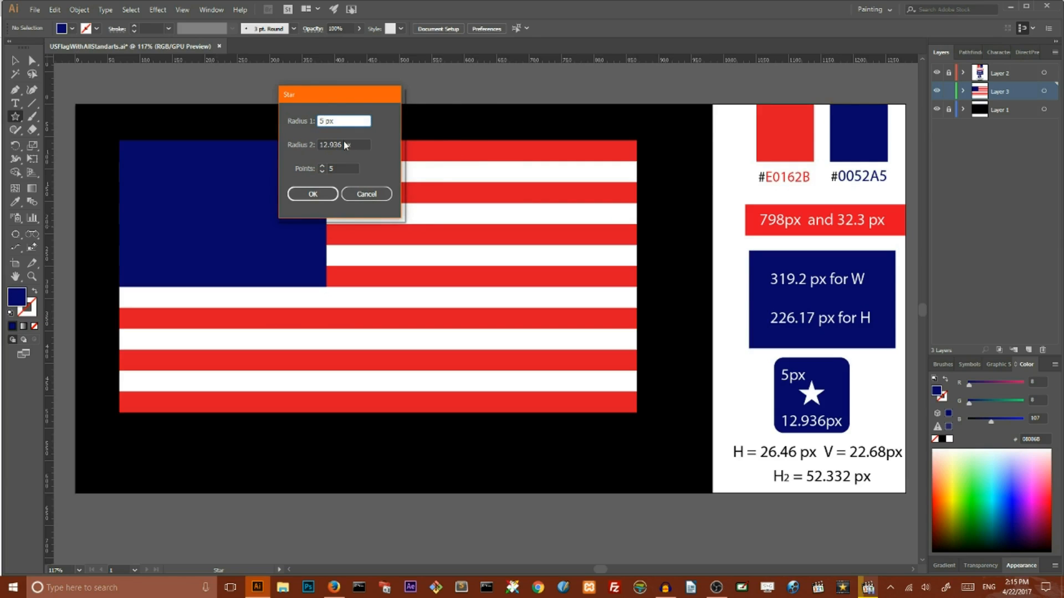
{"action": "left_click", "coordinate": [342, 144]}
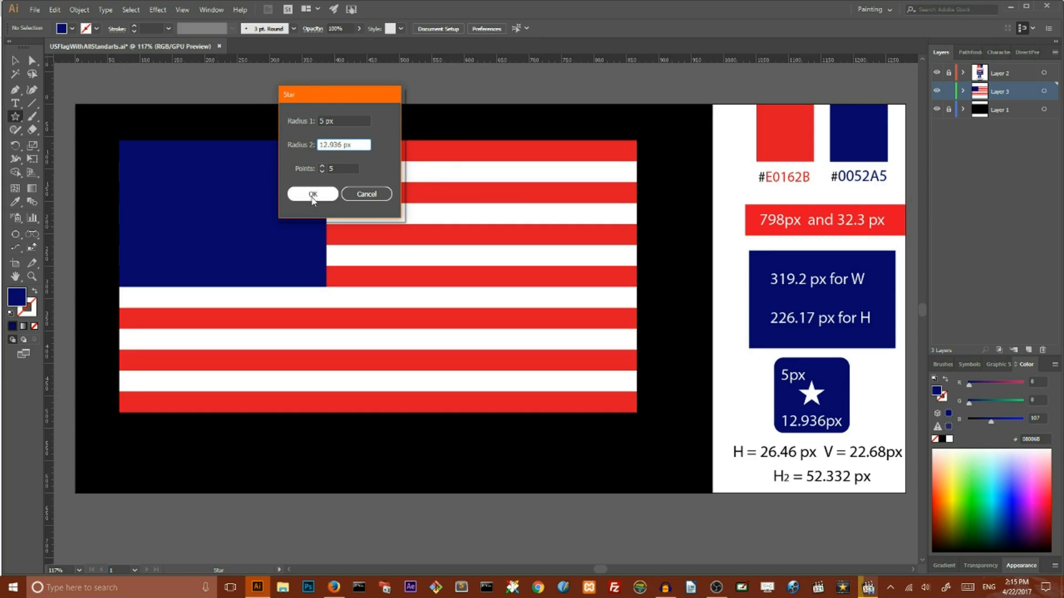
{"action": "left_click", "coordinate": [312, 194]}
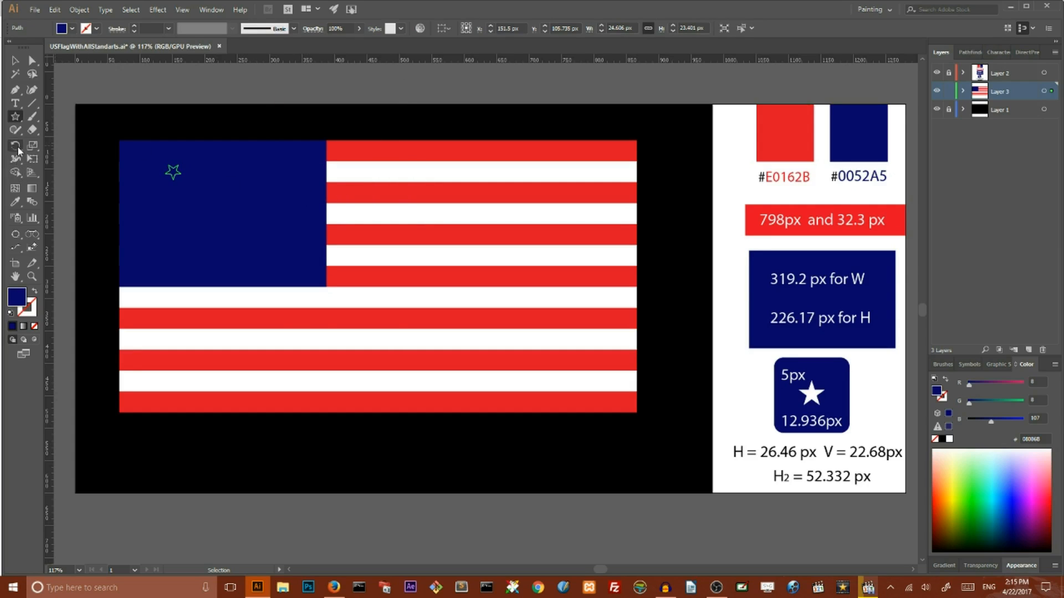
{"action": "mouse_move", "coordinate": [17, 150]}
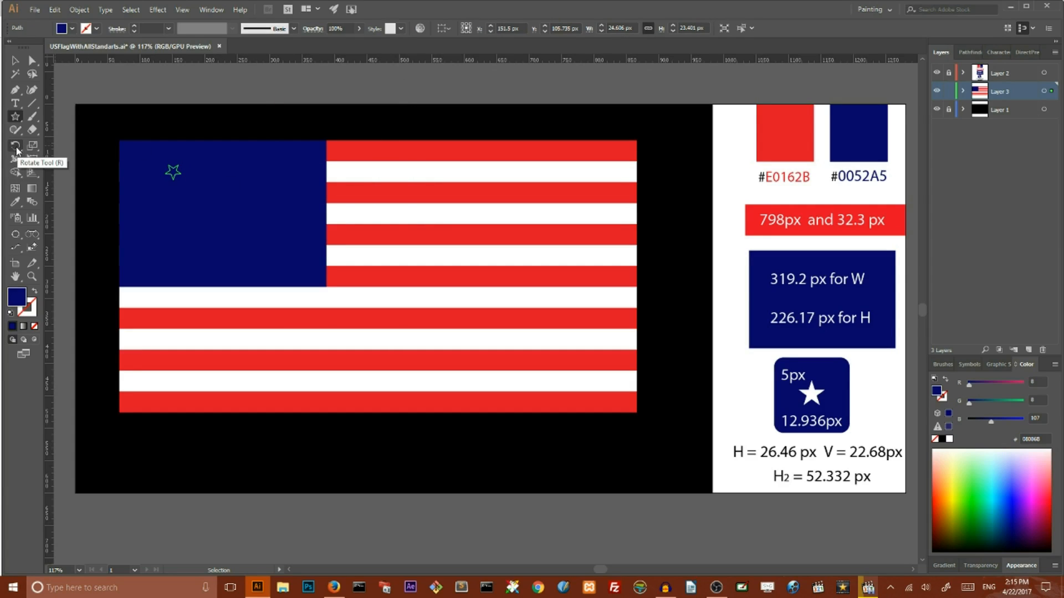
Set the star's angle in the Rotate dialog so it stands upright.
{"action": "double_click", "coordinate": [16, 146]}
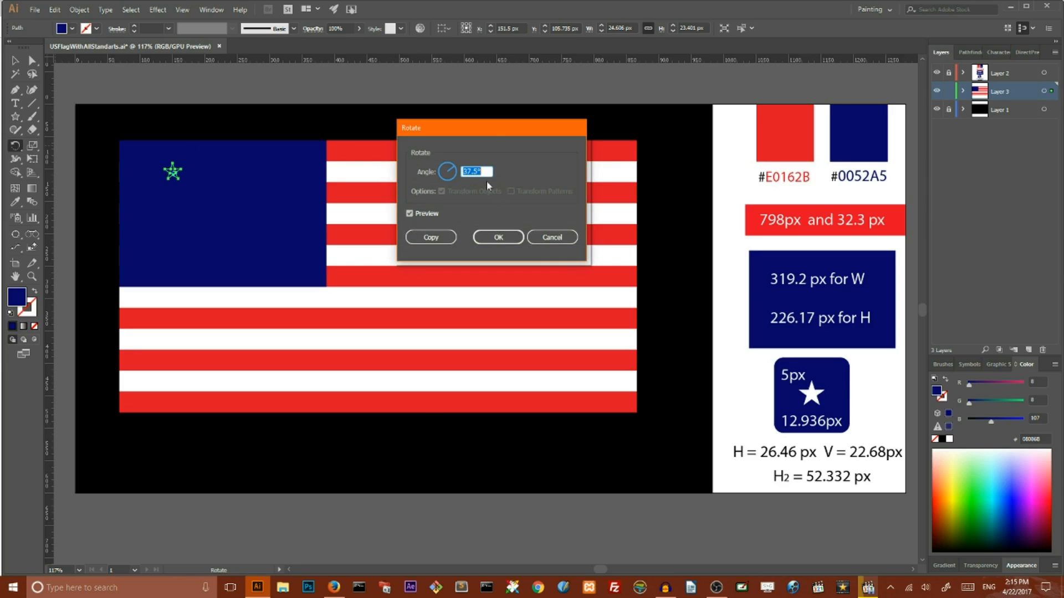
{"action": "left_click_drag", "start_coordinate": [492, 127], "coordinate": [377, 96]}
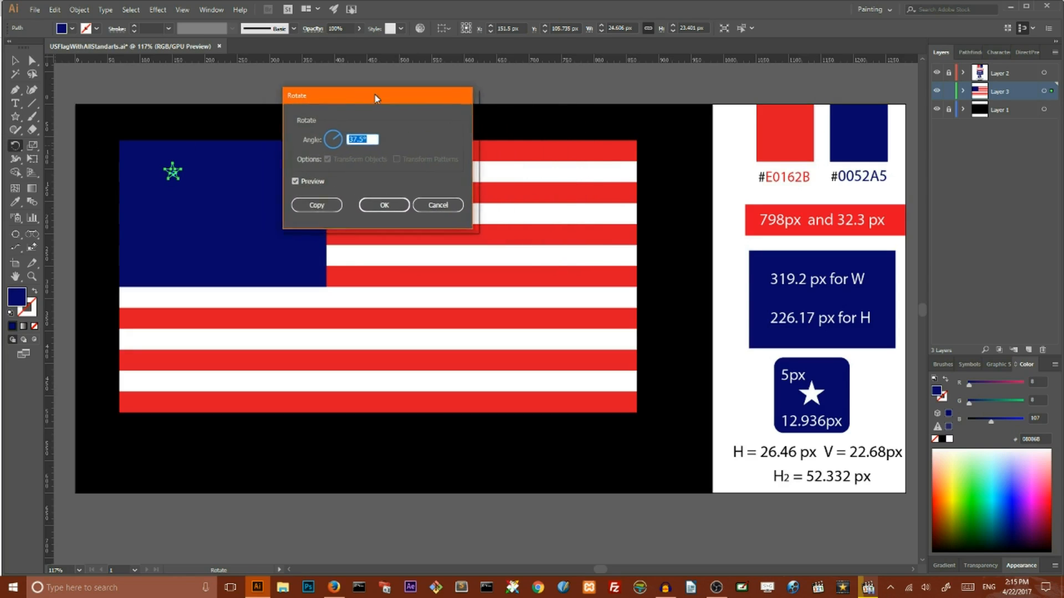
{"action": "left_click_drag", "start_coordinate": [377, 96], "coordinate": [342, 98]}
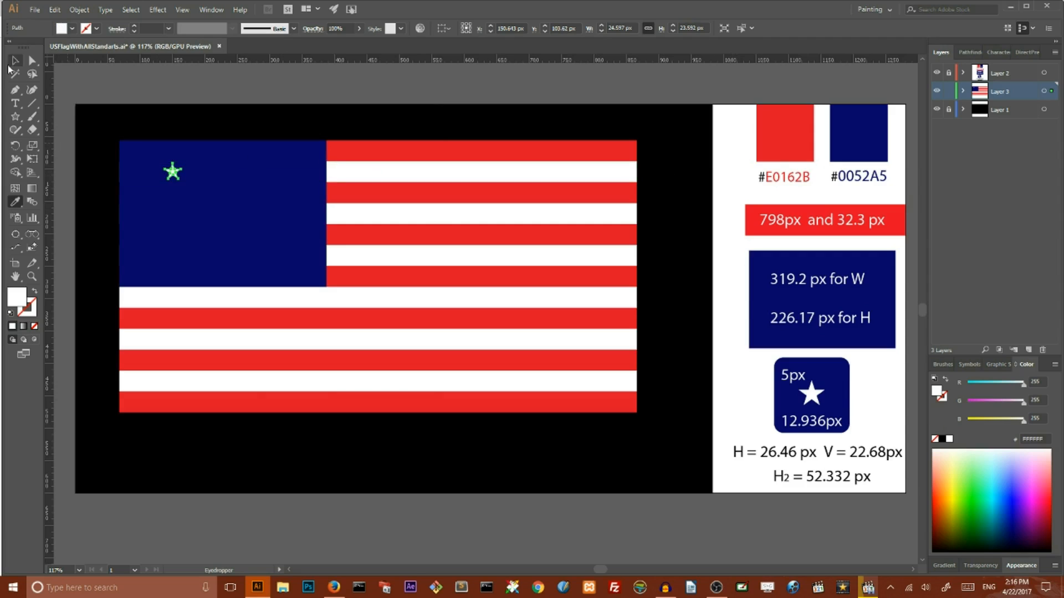
Drag the white star into the canton's top-left corner with the Selection Tool.
{"action": "left_click", "coordinate": [14, 60]}
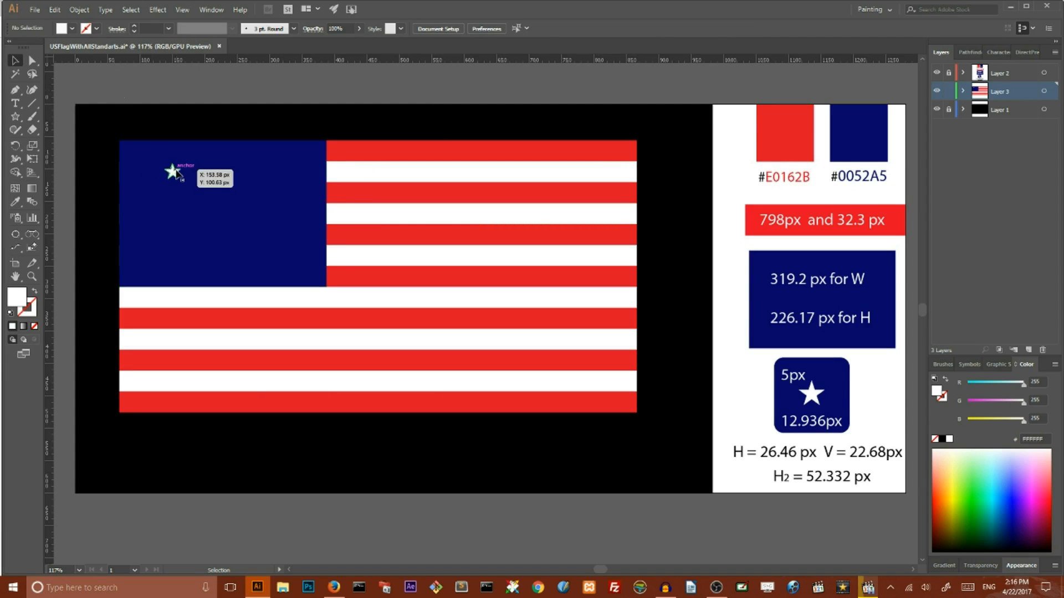
{"action": "left_click_drag", "start_coordinate": [173, 173], "coordinate": [135, 159]}
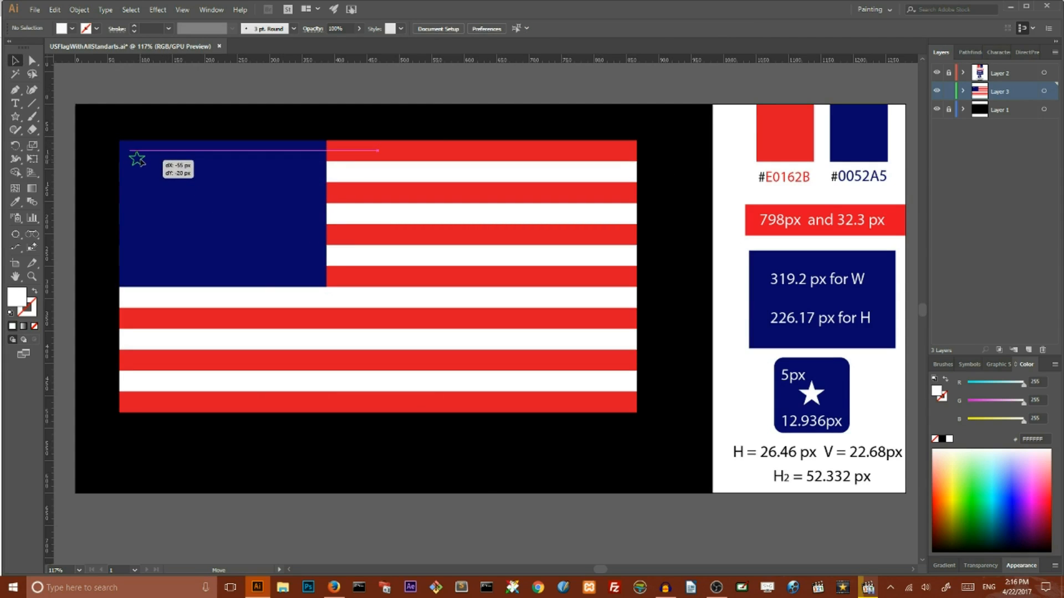
{"action": "left_click_drag", "start_coordinate": [135, 160], "coordinate": [172, 173]}
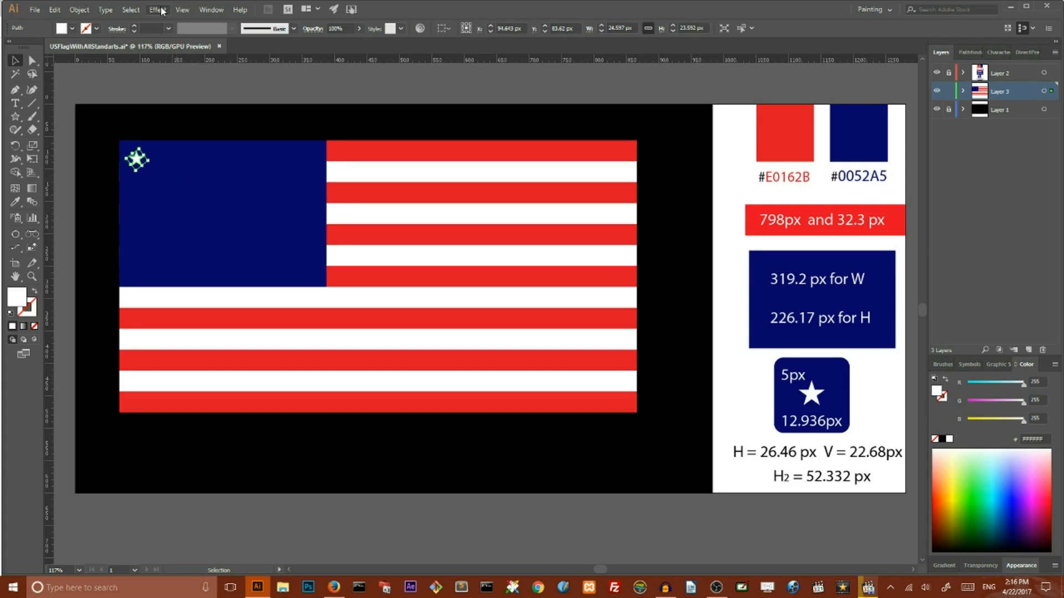
Transform the star into 8 copies moved 22.68 px down, 26.46 px across, Reflect X.
{"action": "left_click", "coordinate": [156, 9]}
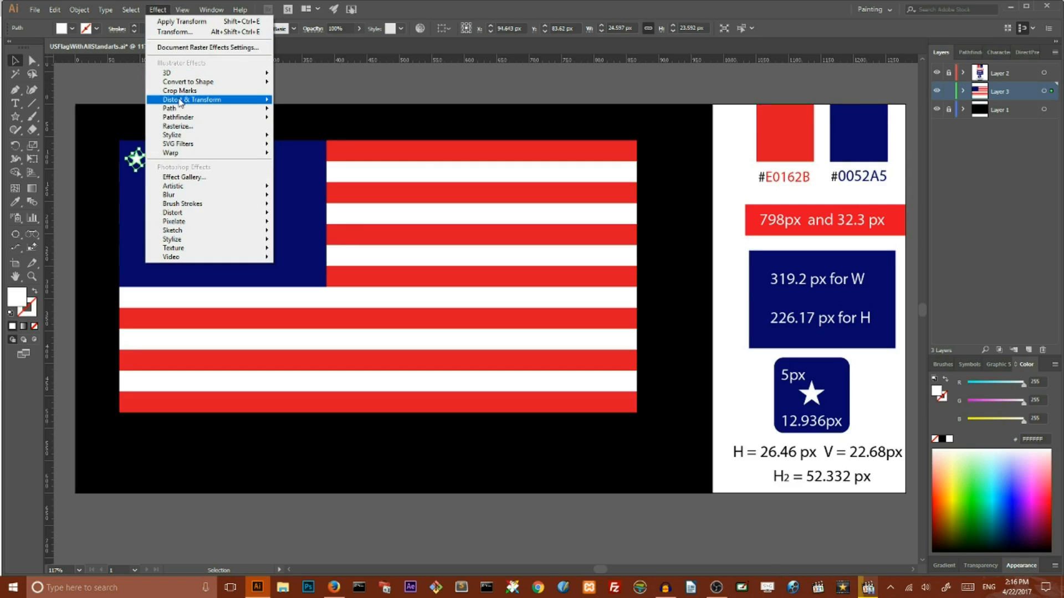
{"action": "left_click", "coordinate": [192, 99]}
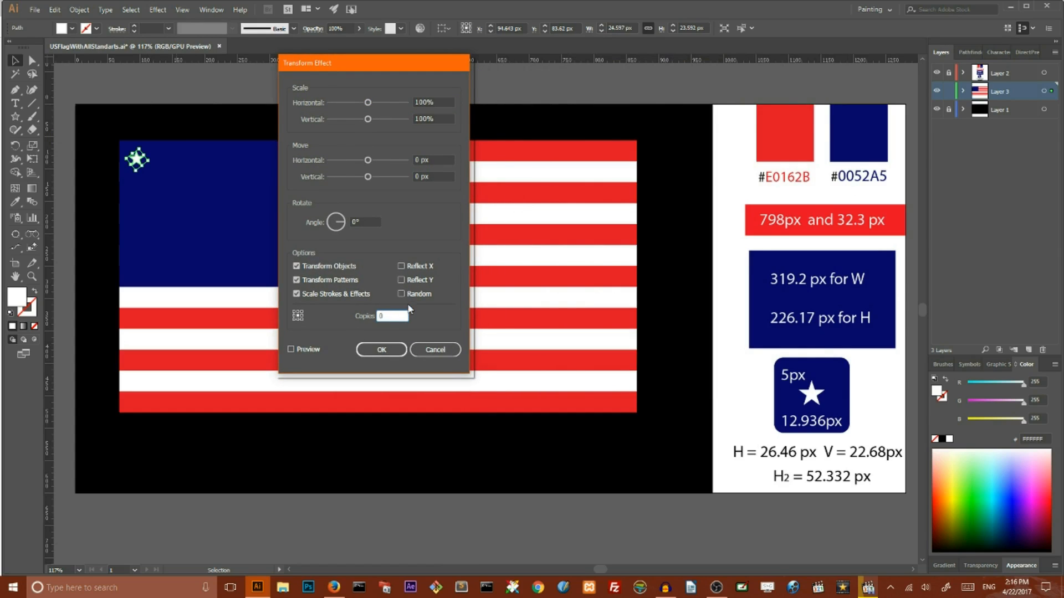
{"action": "type", "text": "8"}
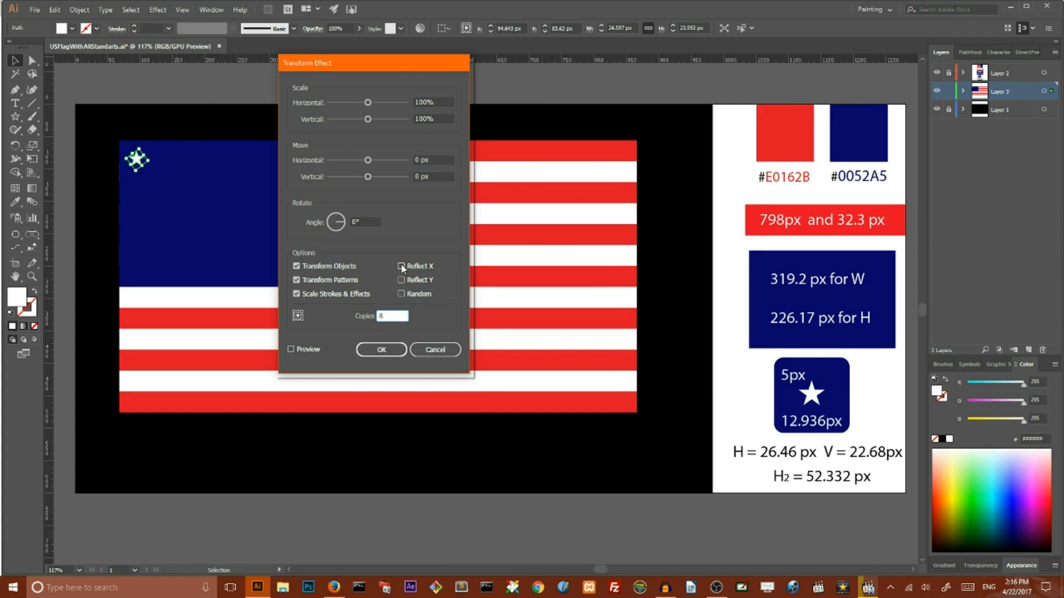
{"action": "left_click", "coordinate": [401, 265]}
{"action": "type", "text": "22.68"}
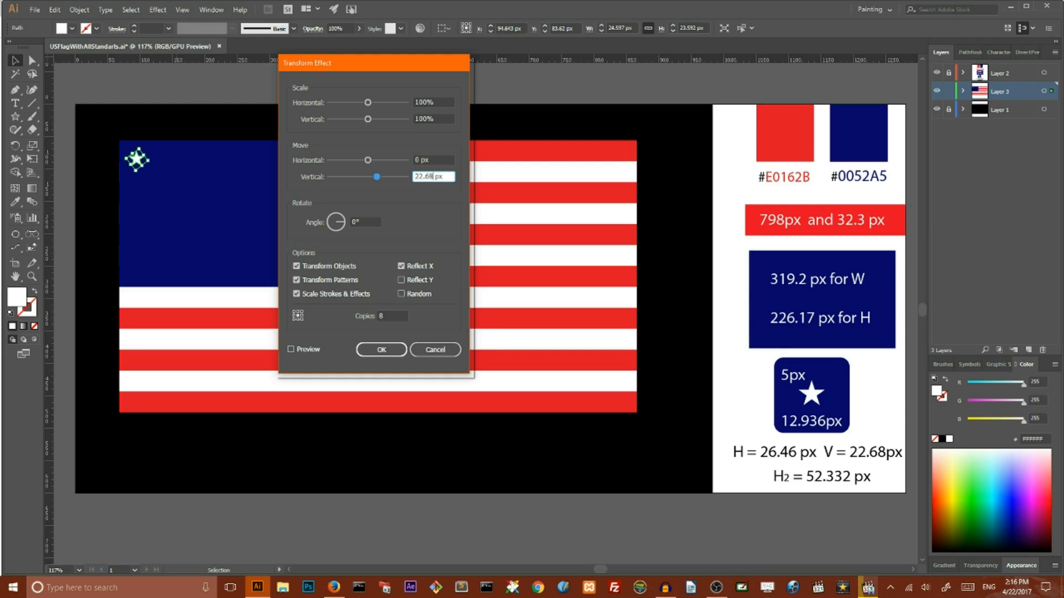
{"action": "left_click", "coordinate": [432, 160]}
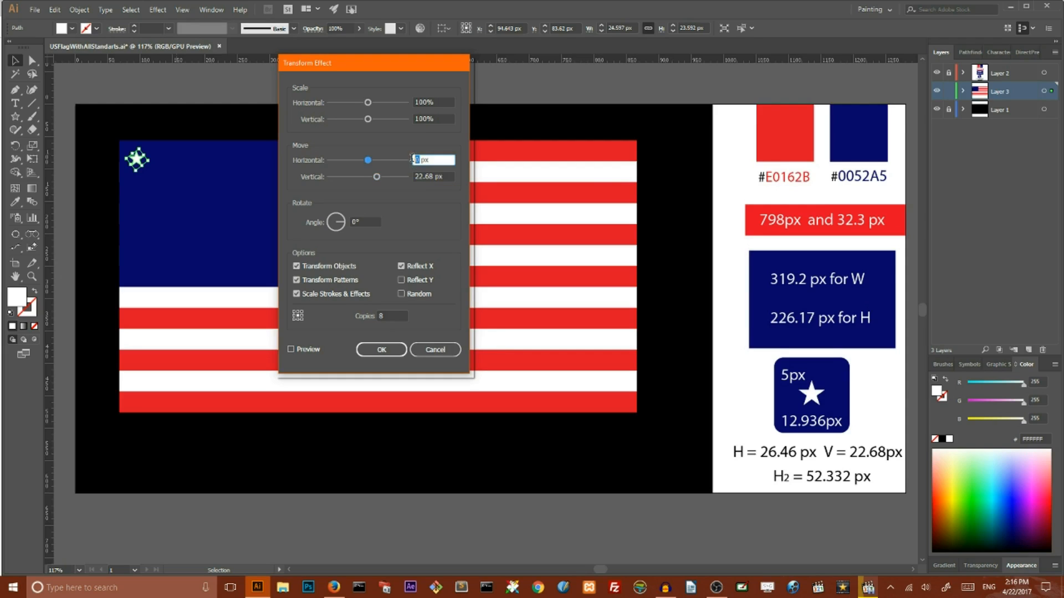
{"action": "type", "text": "2"}
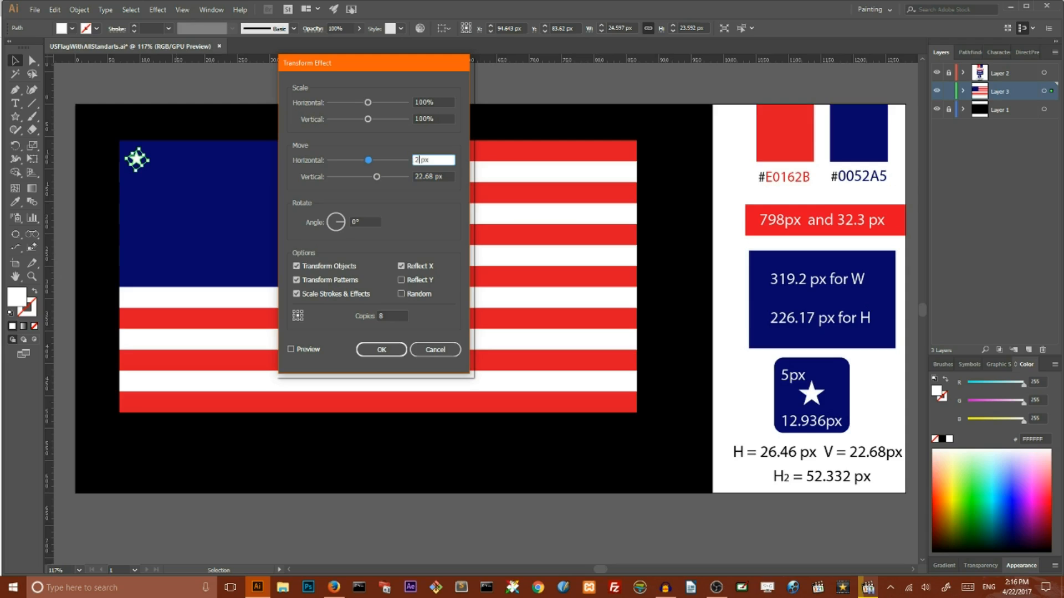
{"action": "type", "text": "26.46"}
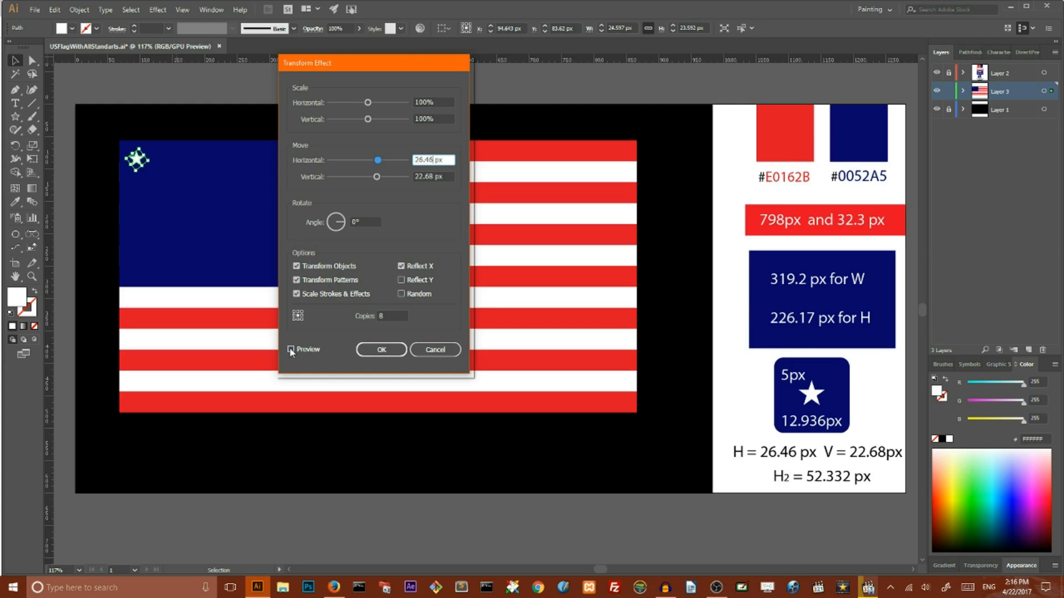
{"action": "left_click", "coordinate": [292, 349]}
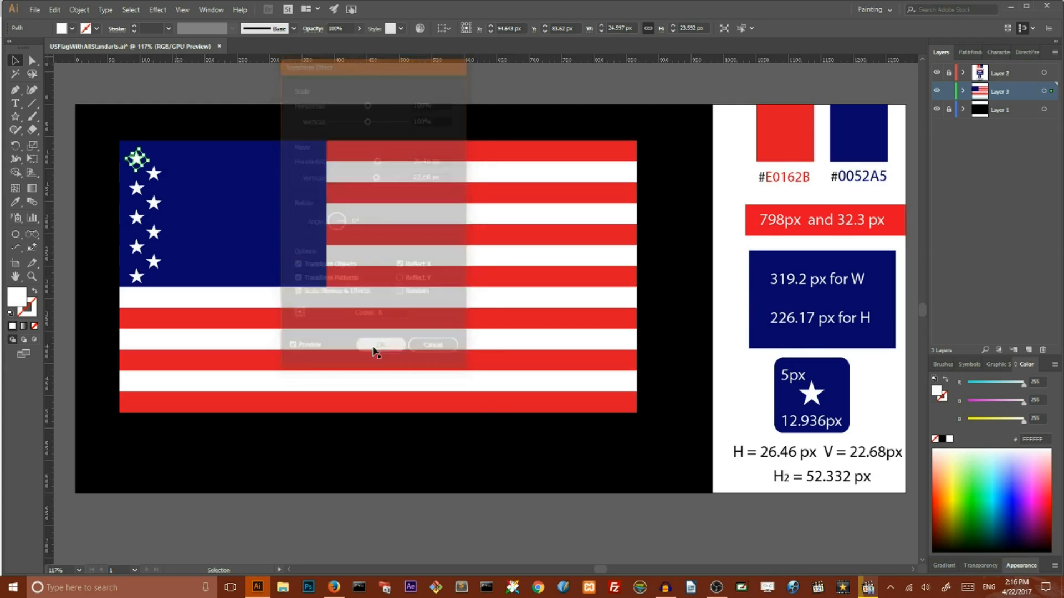
{"action": "left_click", "coordinate": [380, 345]}
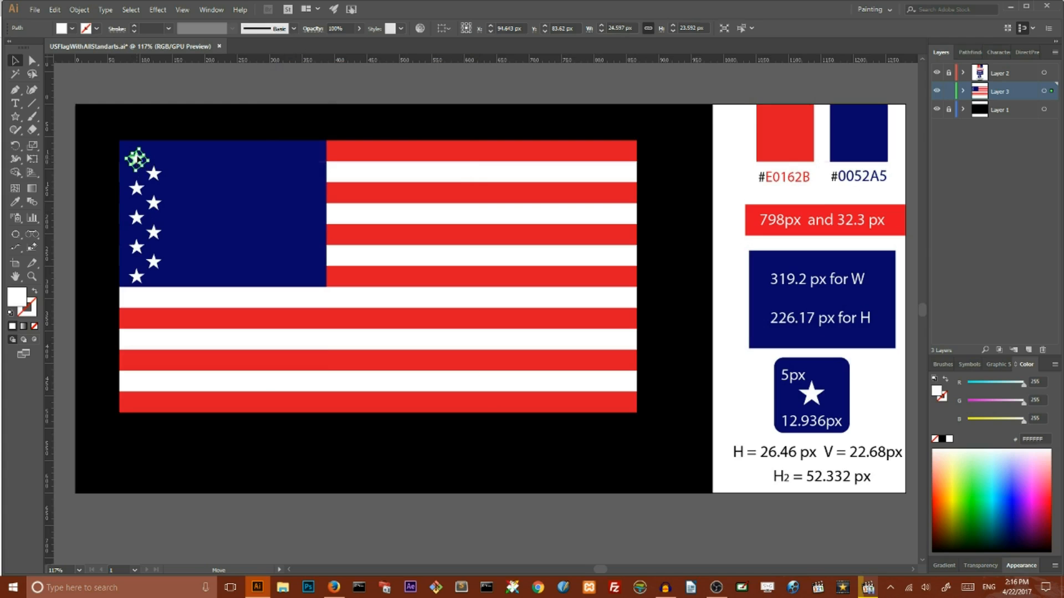
{"action": "left_click", "coordinate": [156, 10]}
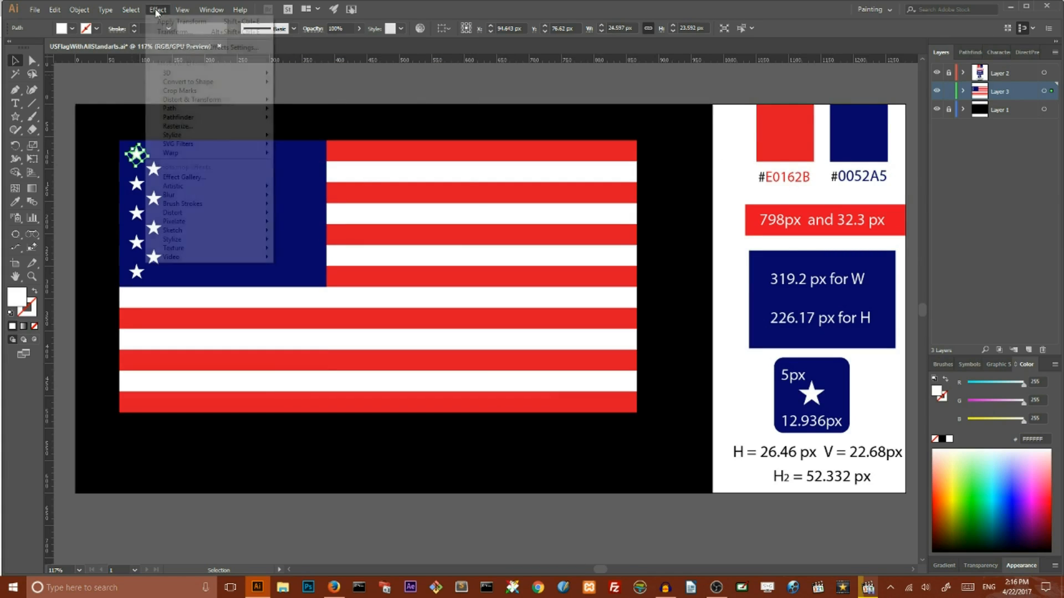
{"action": "mouse_move", "coordinate": [174, 32]}
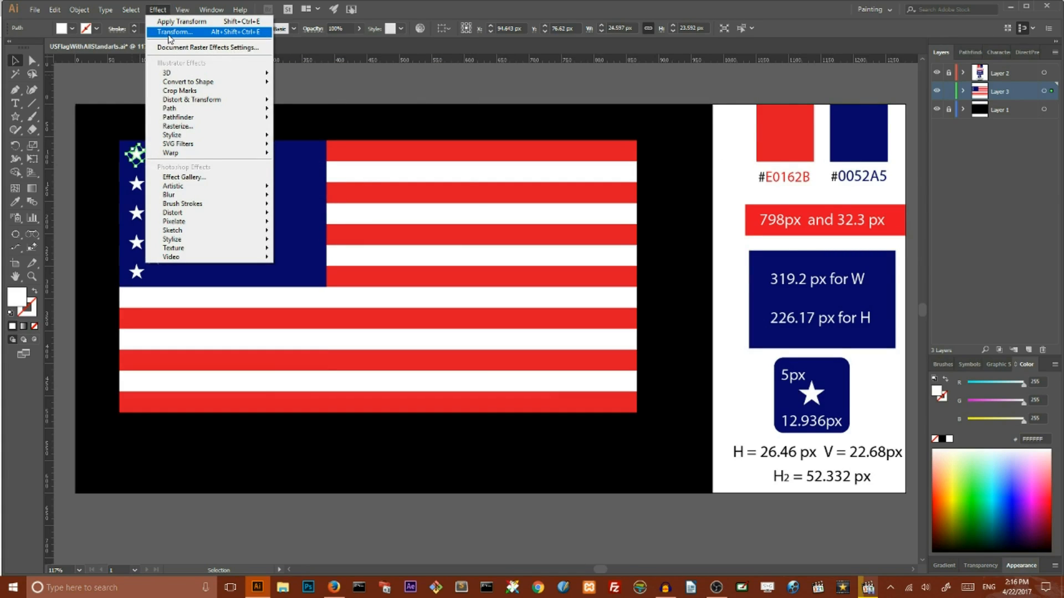
Transform the star column into 5 copies spaced 52.332 px horizontally, no reflect.
{"action": "left_click", "coordinate": [174, 32]}
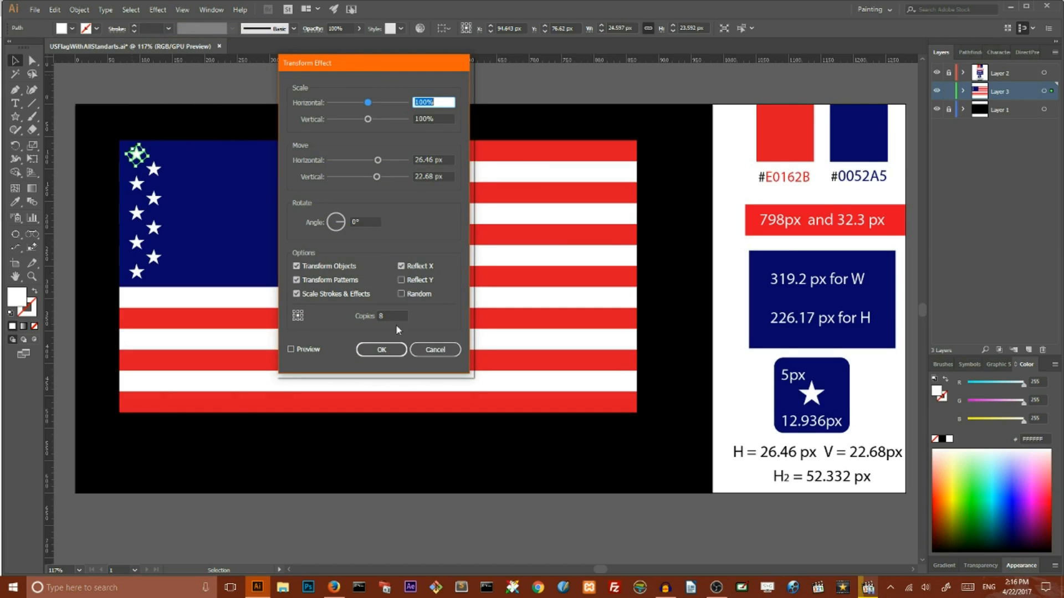
{"action": "left_click", "coordinate": [393, 315]}
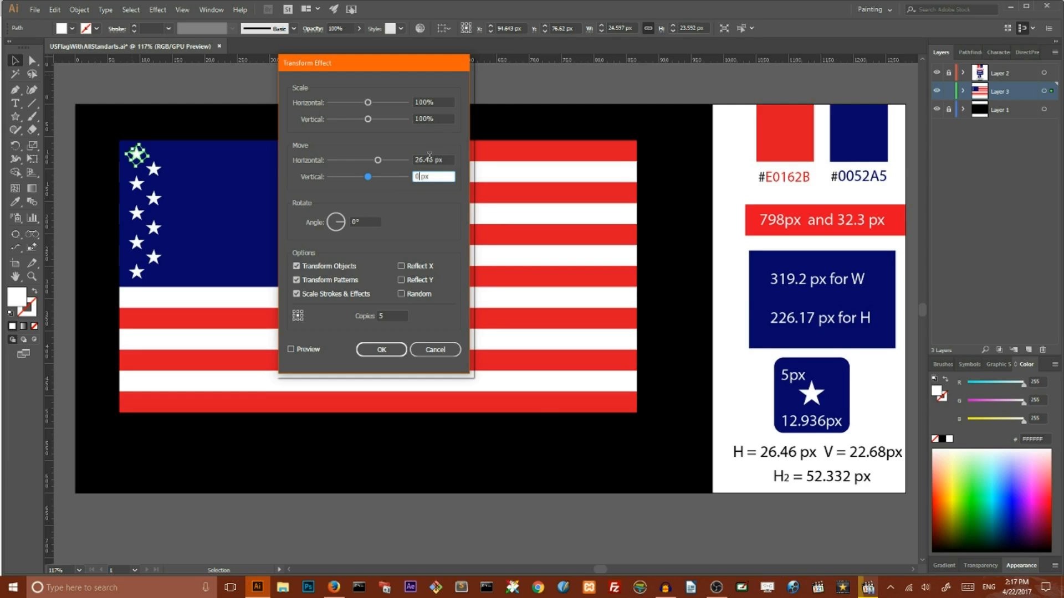
{"action": "left_click", "coordinate": [433, 160]}
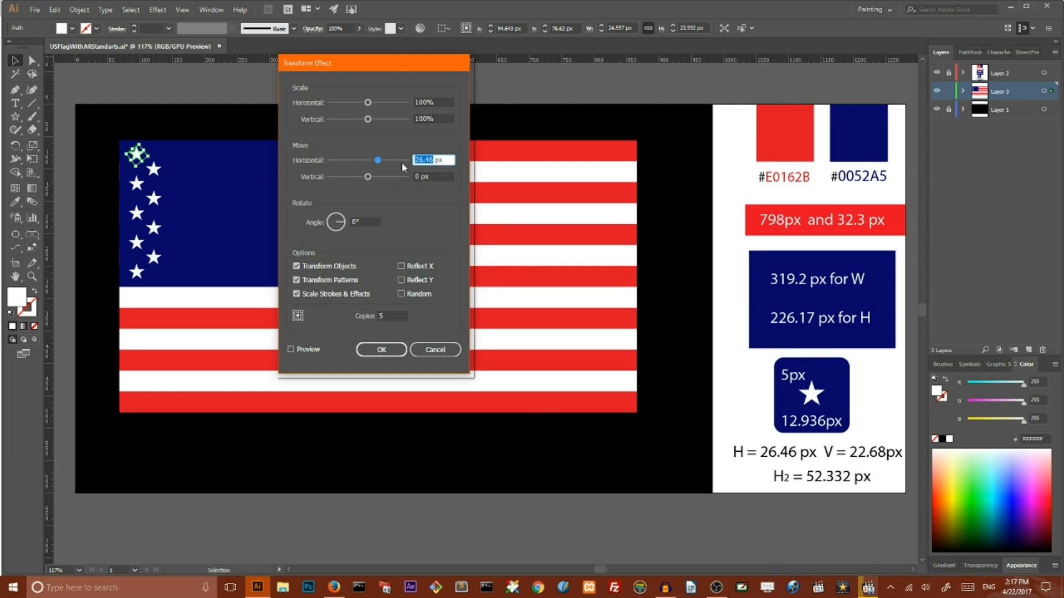
{"action": "type", "text": "52"}
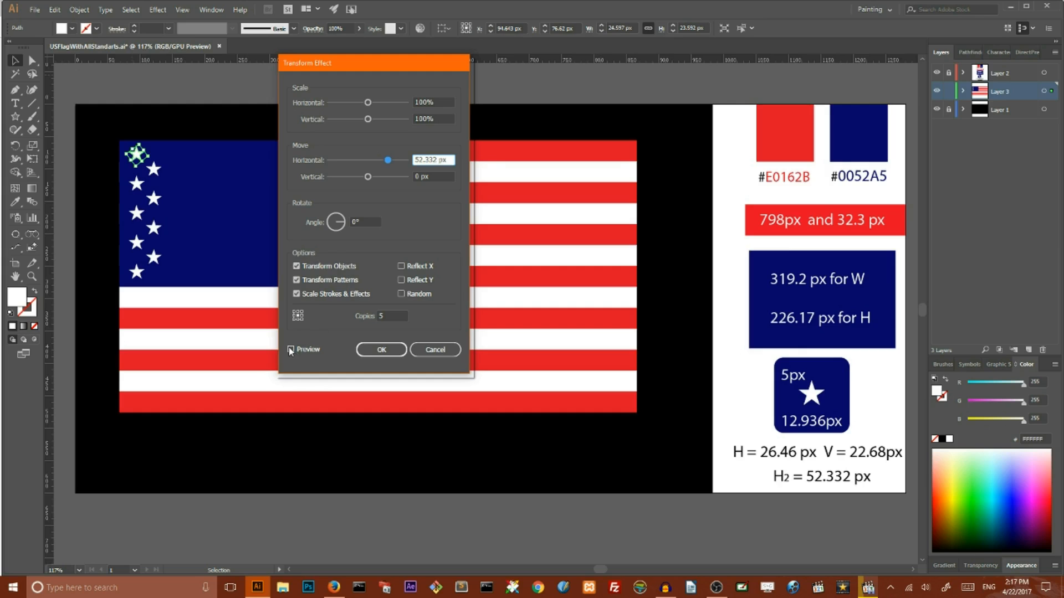
{"action": "left_click", "coordinate": [292, 349]}
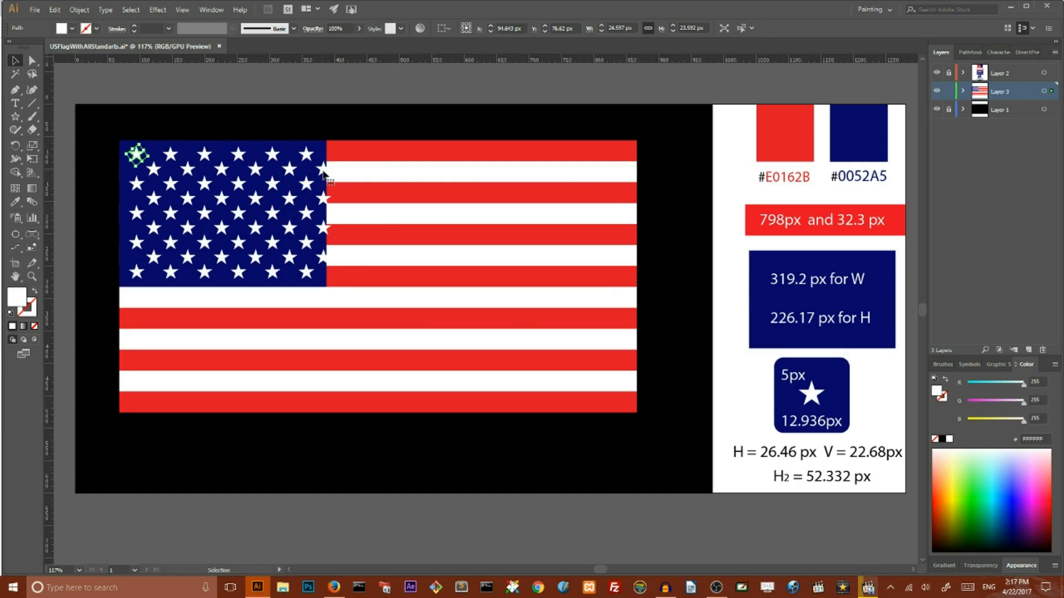
Expand Appearance on the star grid so the stars become editable shapes, then deselect.
{"action": "left_click", "coordinate": [79, 9]}
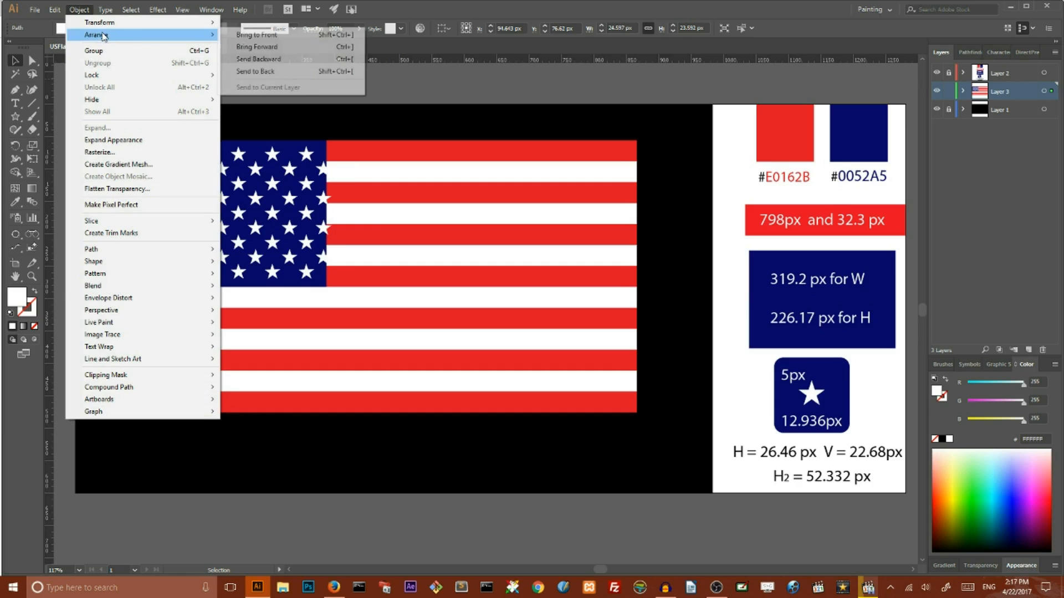
{"action": "mouse_move", "coordinate": [113, 140]}
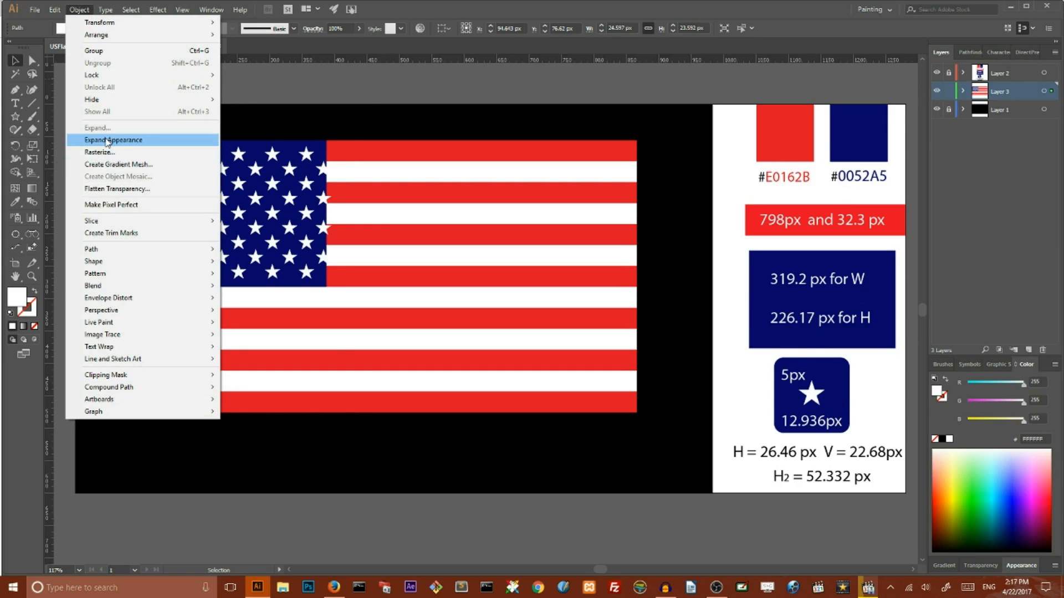
{"action": "left_click", "coordinate": [113, 140]}
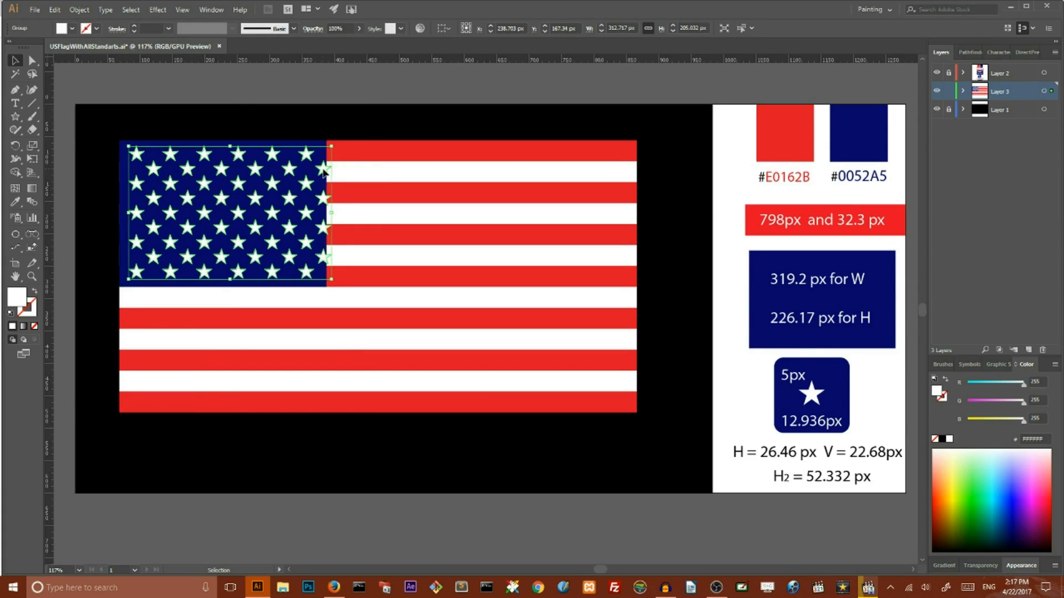
{"action": "double_click", "coordinate": [224, 210]}
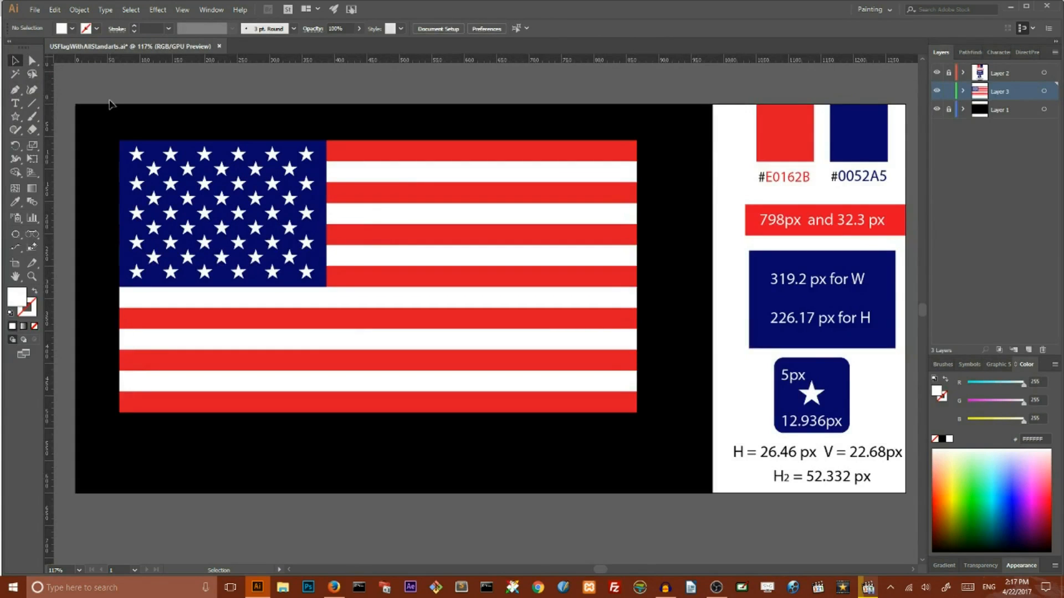
Select the blue canton together with its 50 stars.
{"action": "left_click", "coordinate": [217, 214]}
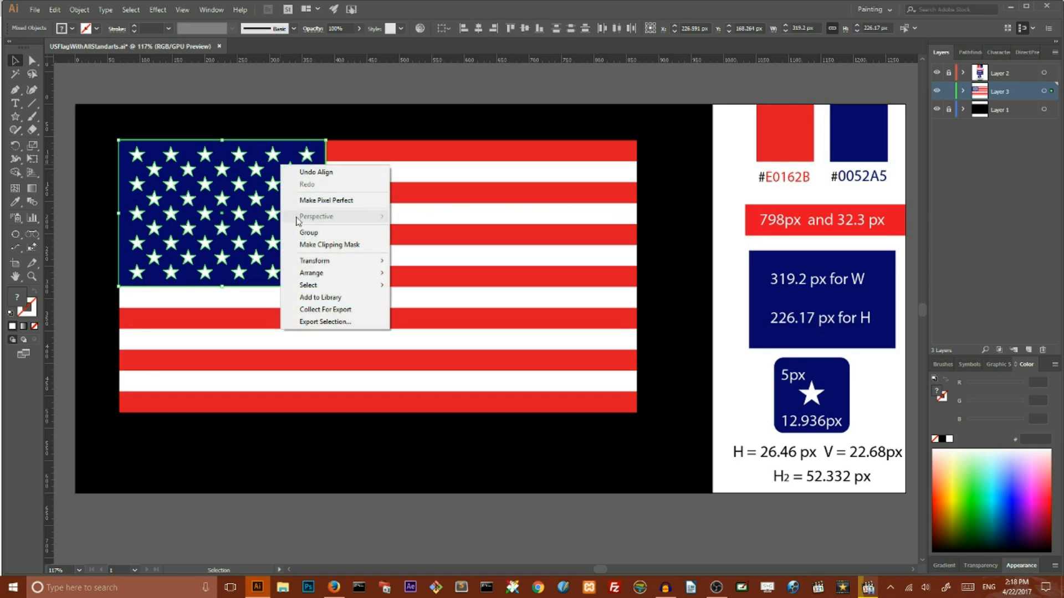
Group the canton with its stars and align the flag parts on their left edges.
{"action": "left_click", "coordinate": [307, 285]}
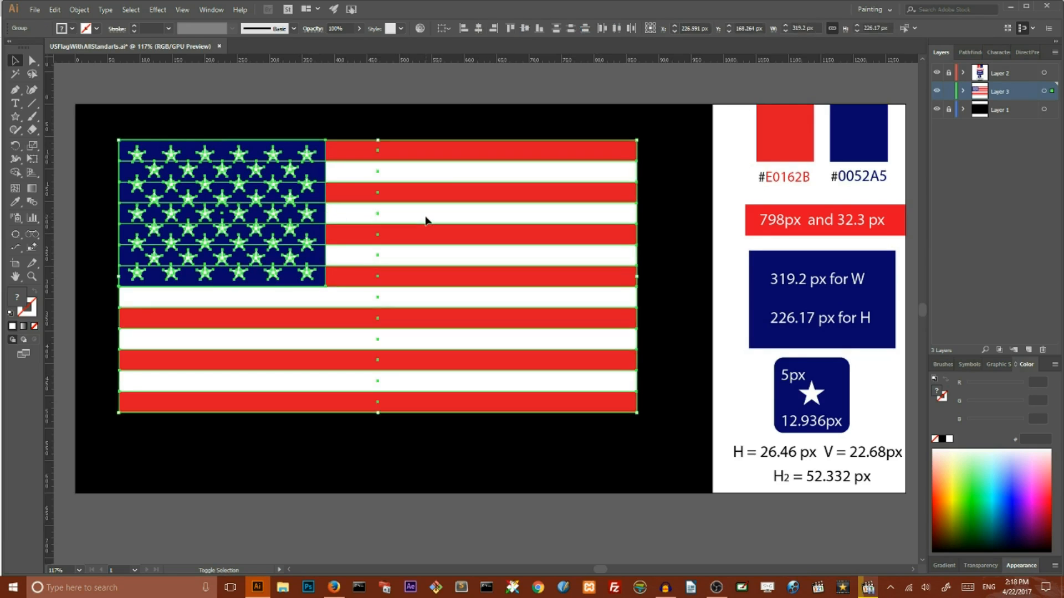
{"action": "left_click", "coordinate": [465, 28]}
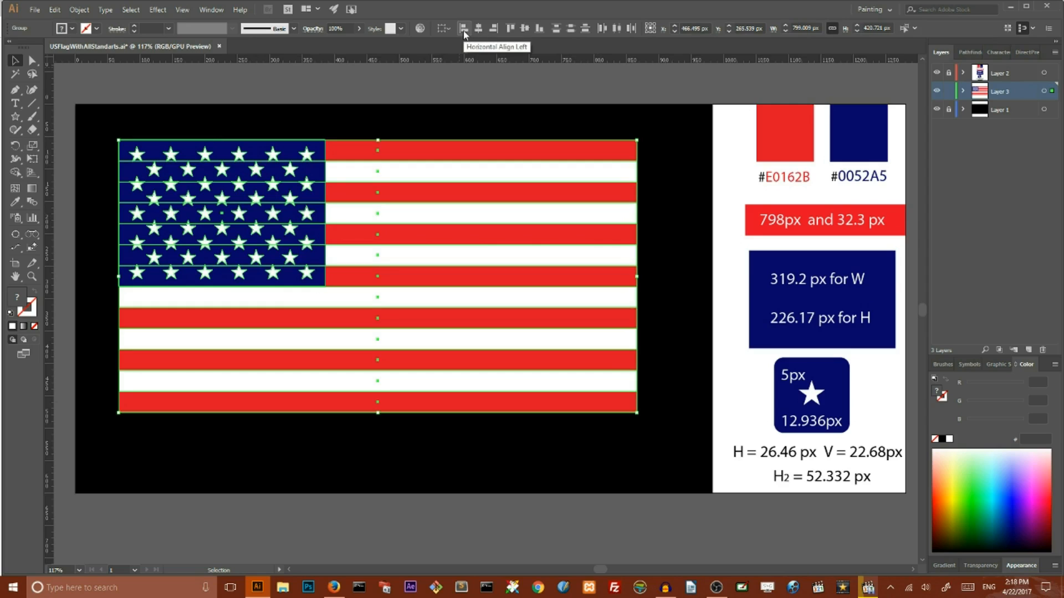
{"action": "mouse_move", "coordinate": [461, 42]}
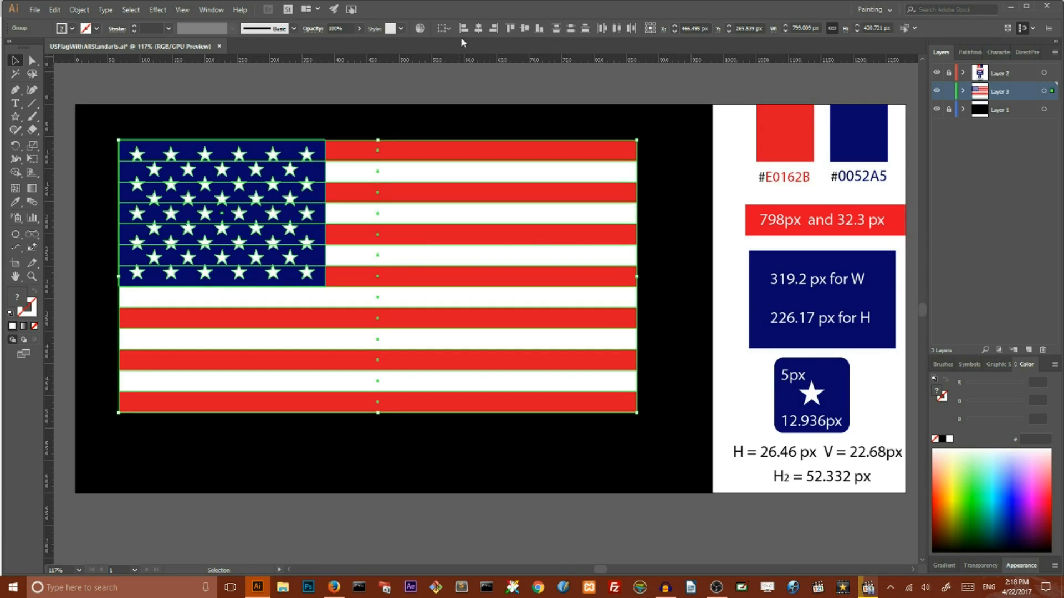
{"action": "mouse_move", "coordinate": [463, 29]}
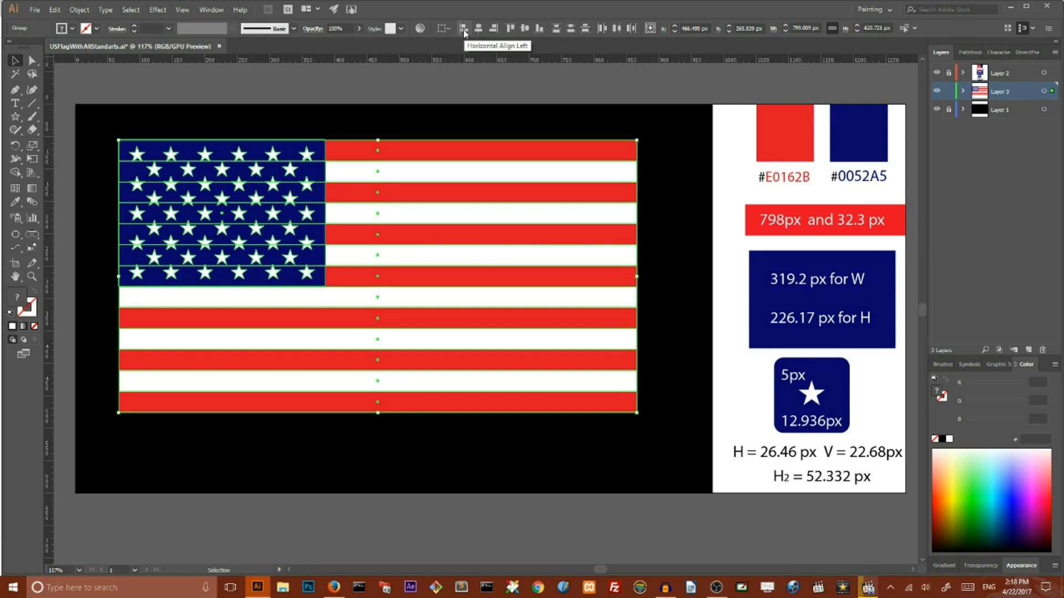